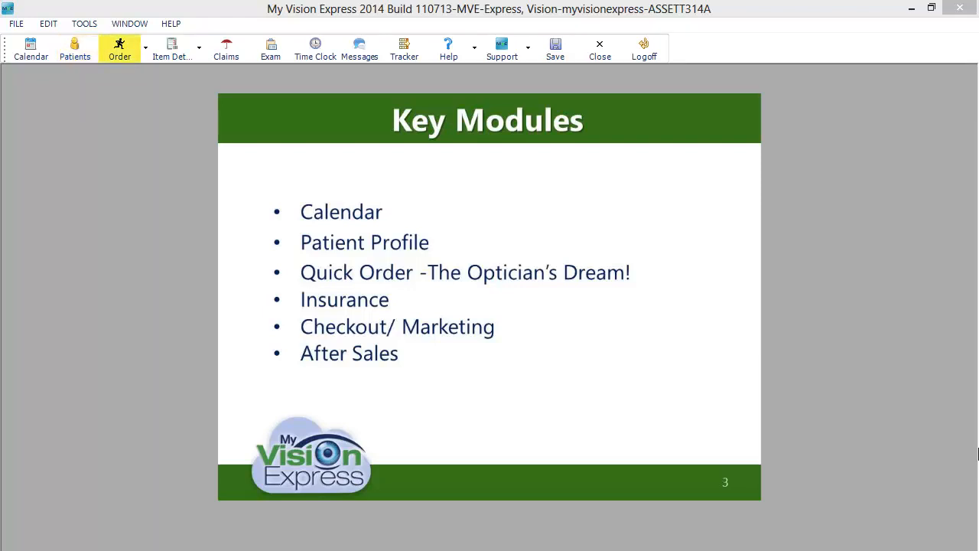
Close the presentation to return to the empty main window
{"action": "left_click", "coordinate": [226, 48]}
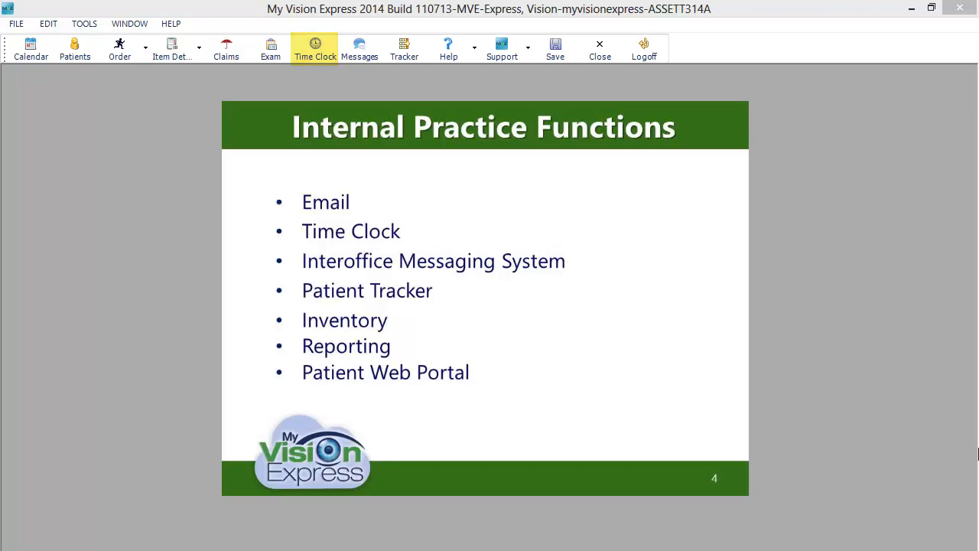
{"action": "mouse_move", "coordinate": [358, 47]}
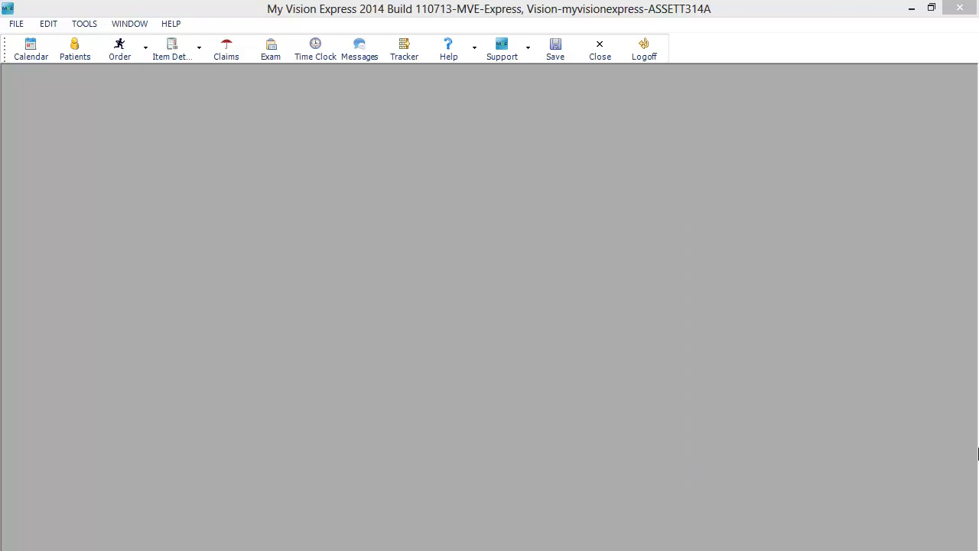
Find patient no. 1 (Charles Darwin) and book a new exam appointment for him
{"action": "left_click", "coordinate": [31, 47]}
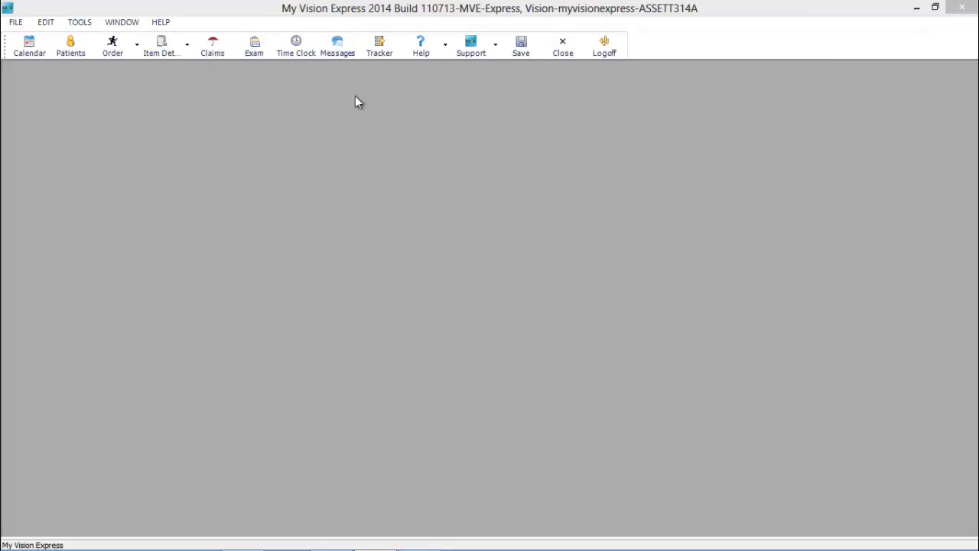
{"action": "left_click", "coordinate": [71, 45]}
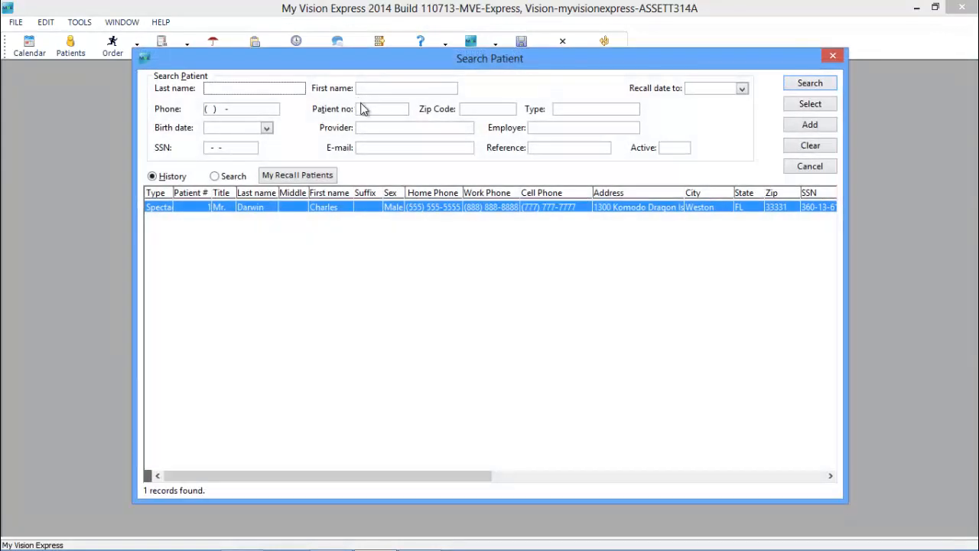
{"action": "type", "text": "1"}
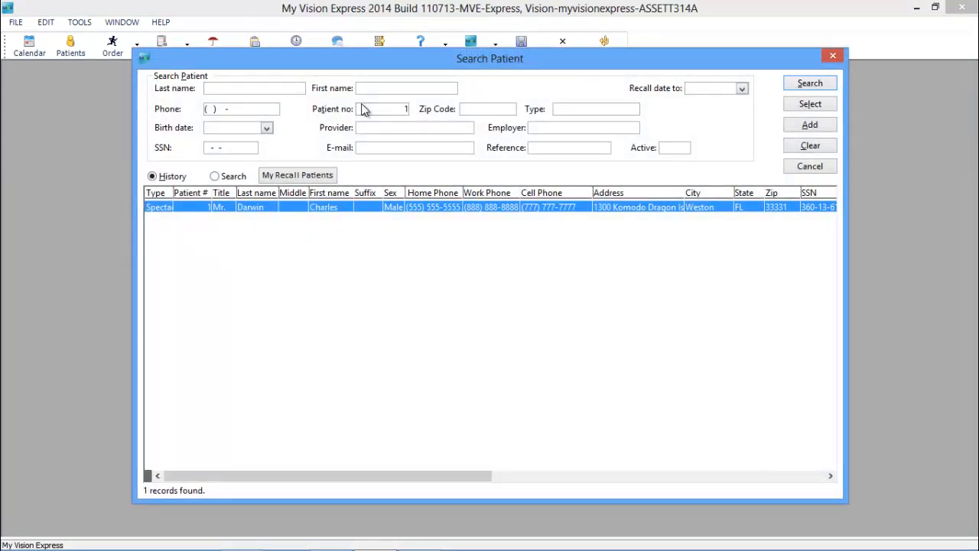
{"action": "left_click", "coordinate": [809, 104]}
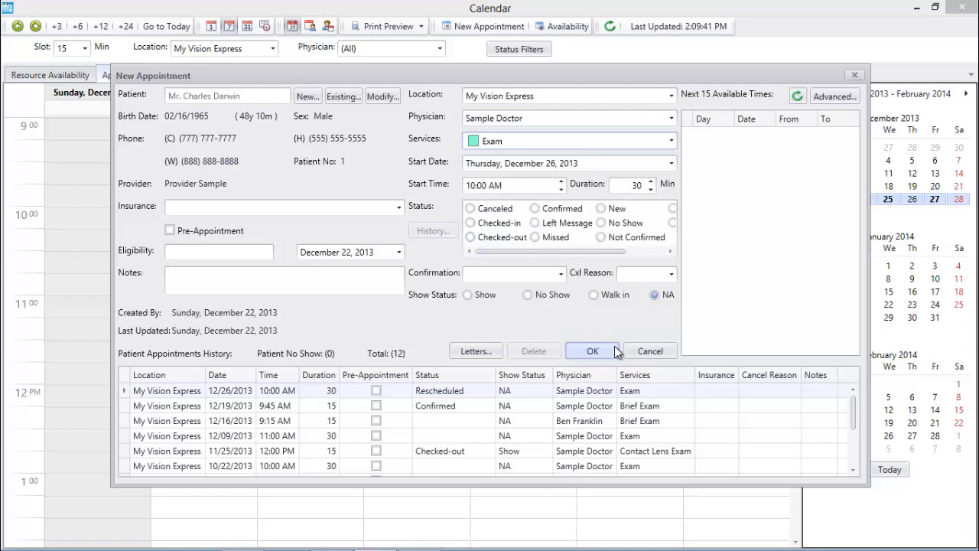
{"action": "left_click", "coordinate": [592, 351]}
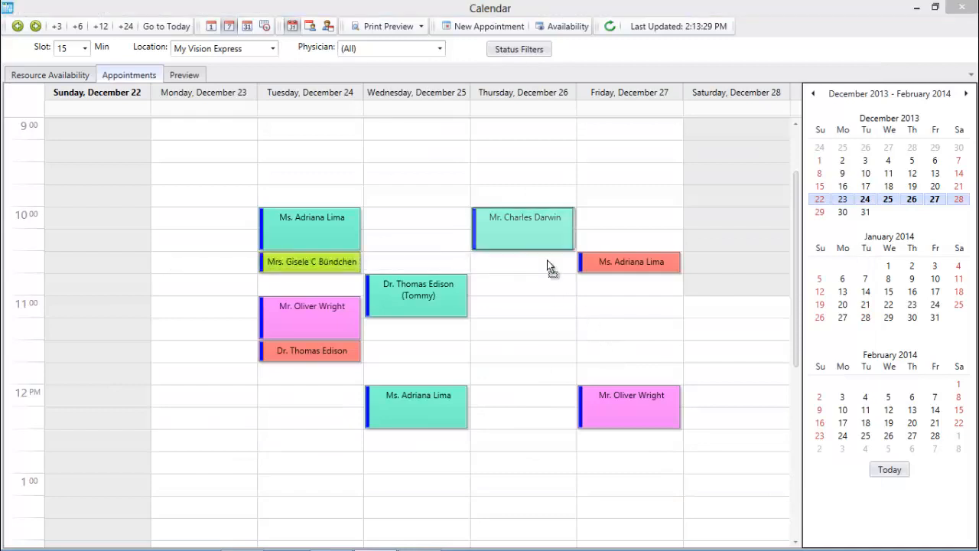
Move the appointment to Friday, December 27 at 11:00 and reopen its details
{"action": "left_click_drag", "start_coordinate": [523, 230], "coordinate": [630, 317]}
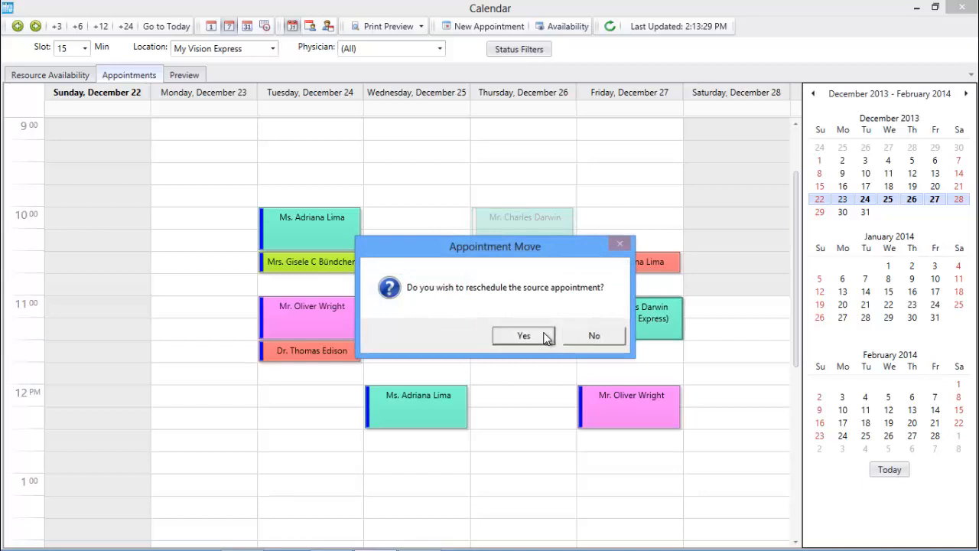
{"action": "left_click", "coordinate": [523, 335]}
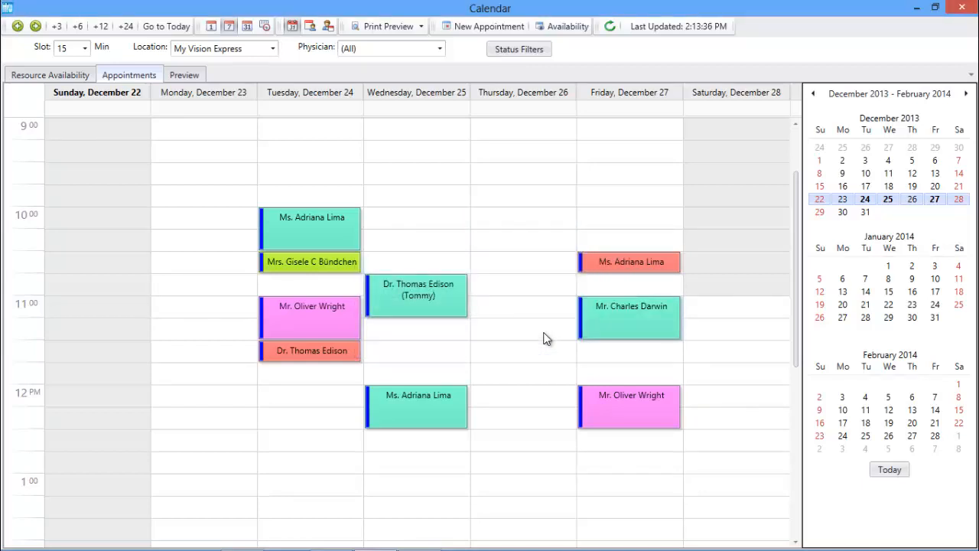
{"action": "mouse_move", "coordinate": [606, 333]}
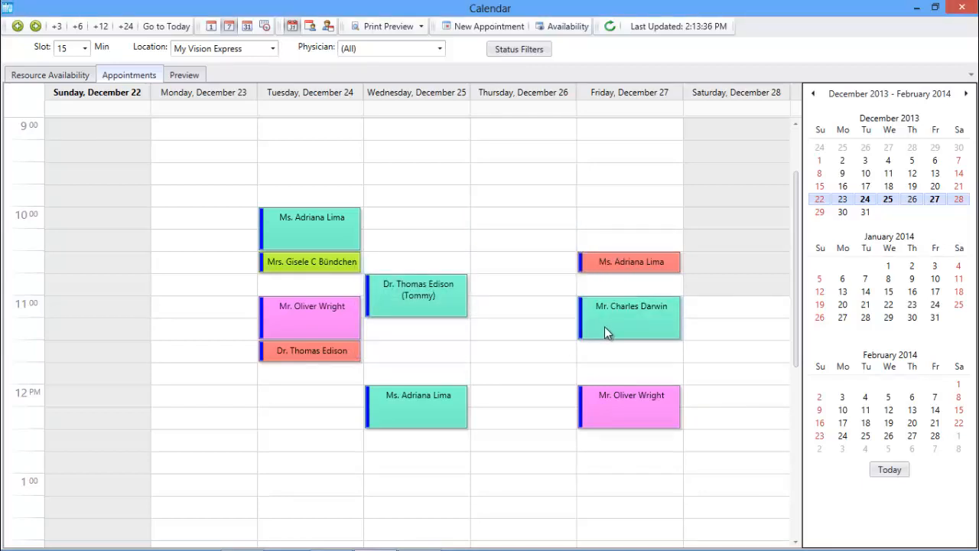
{"action": "double_click", "coordinate": [631, 316]}
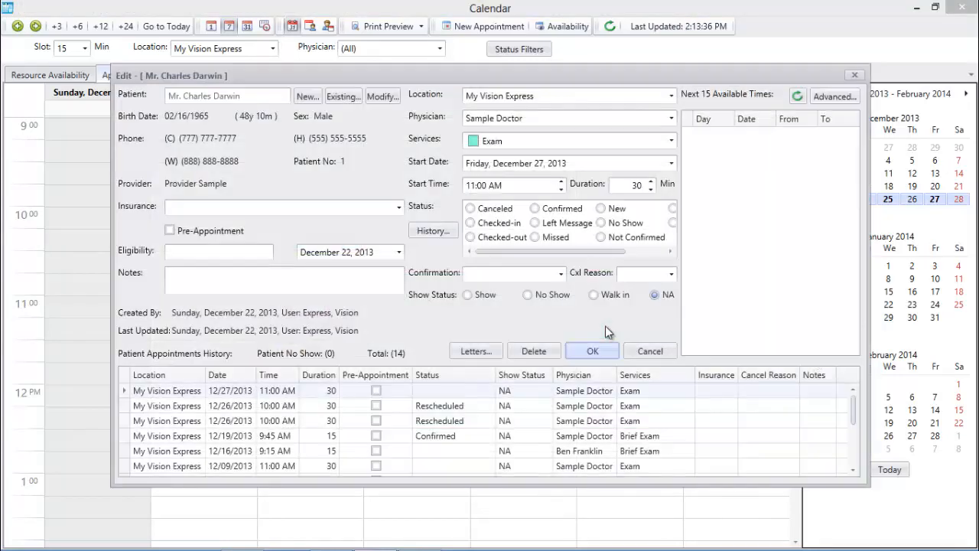
{"action": "mouse_move", "coordinate": [468, 198]}
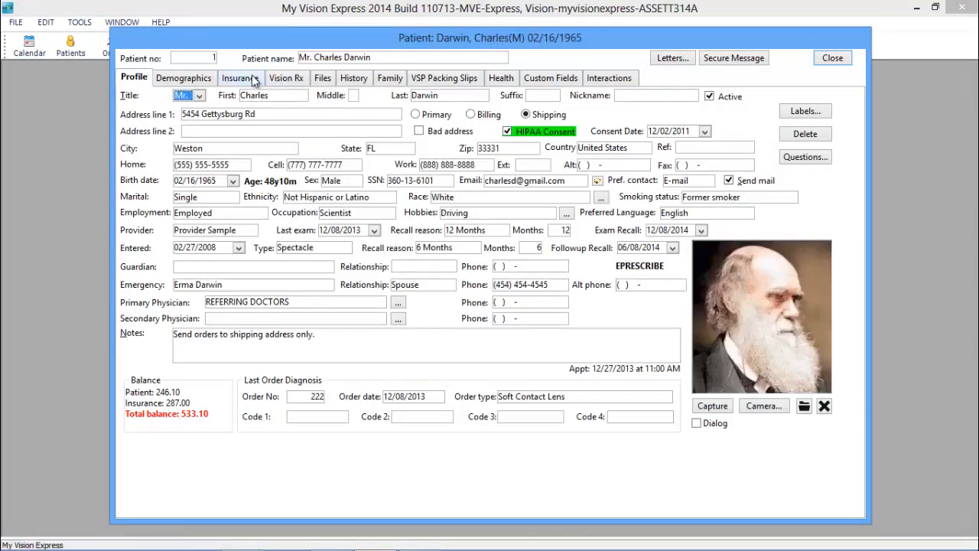
Show the patient's insurance, selecting the primary VSP Signature plan row
{"action": "left_click", "coordinate": [240, 76]}
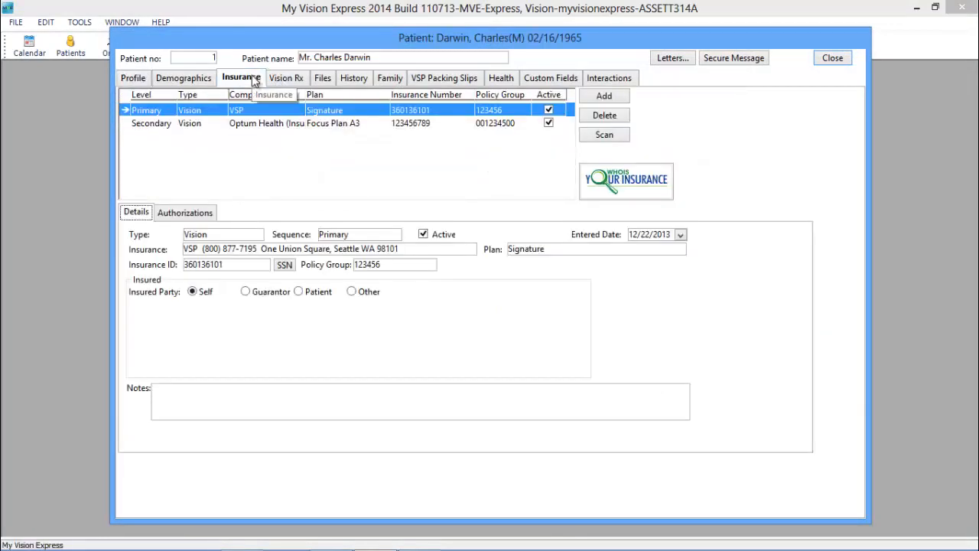
{"action": "left_click", "coordinate": [185, 211]}
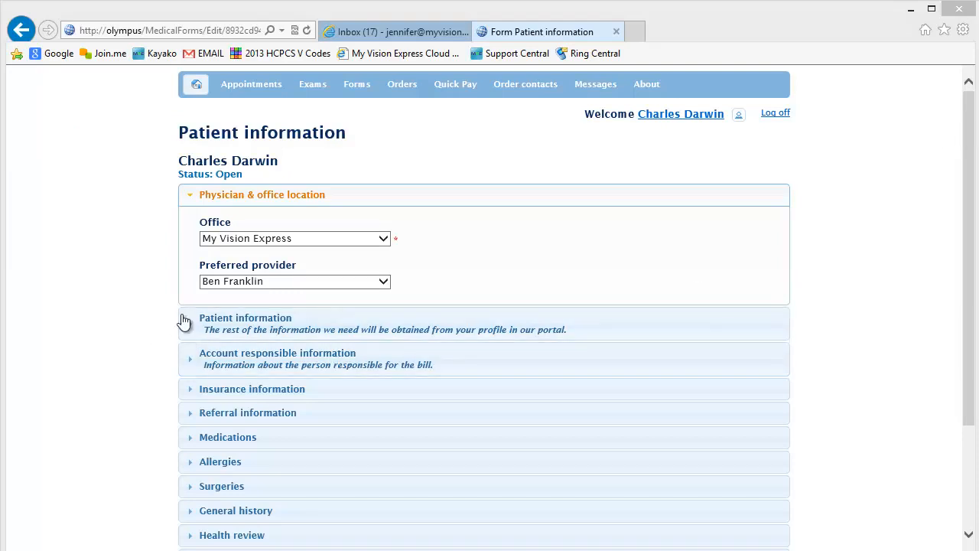
Expand the portal form's Patient information section and review its fields
{"action": "left_click", "coordinate": [245, 317]}
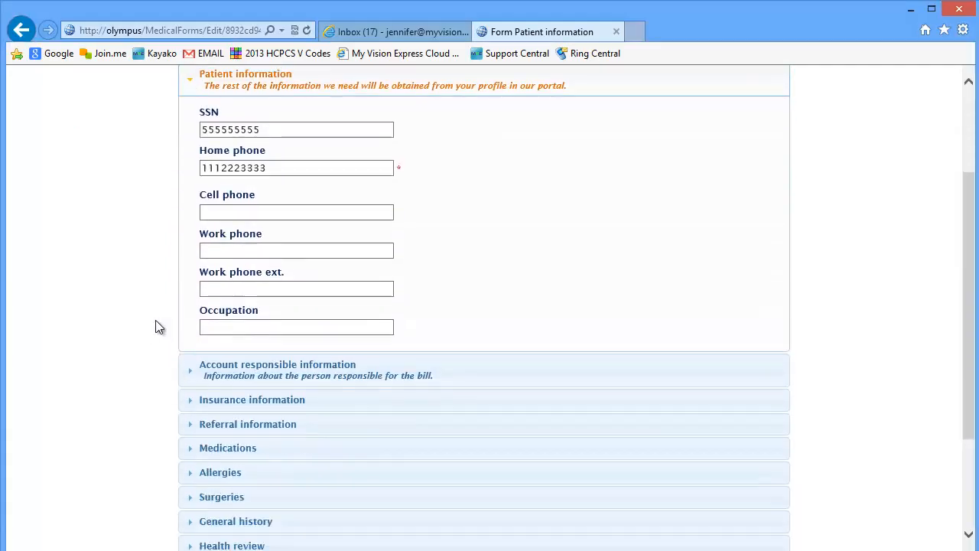
{"action": "scroll", "scroll_direction": "down", "scroll_amount": 3}
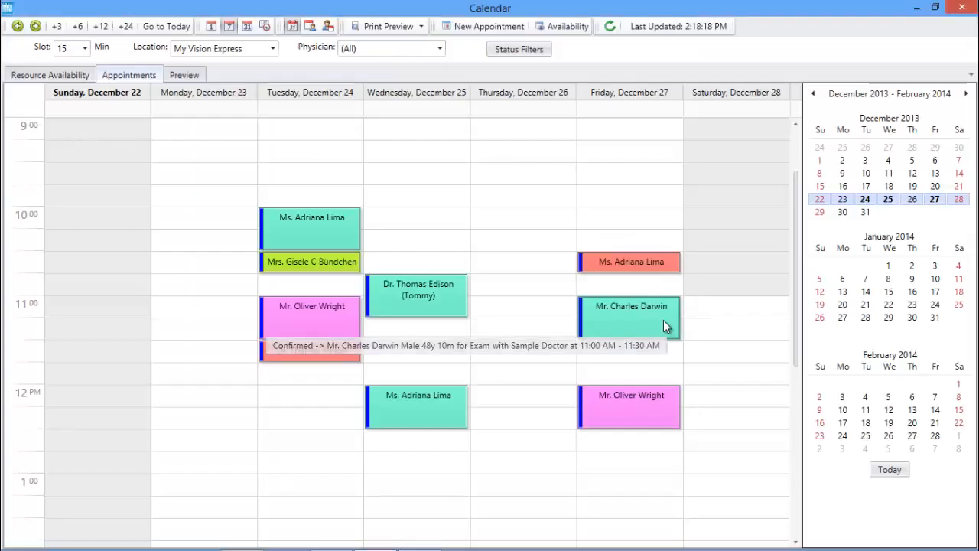
Mark Darwin's Friday appointment as Checked-in
{"action": "double_click", "coordinate": [630, 317]}
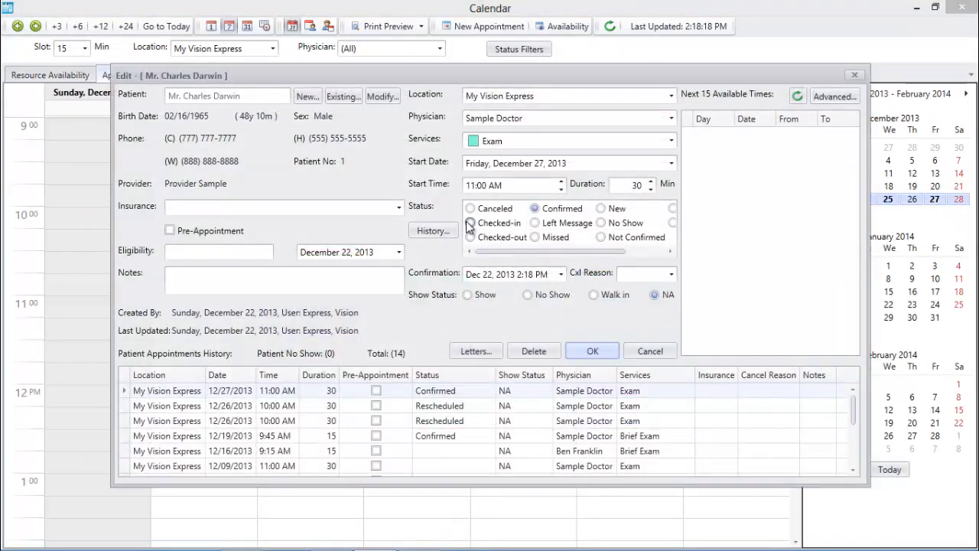
{"action": "left_click", "coordinate": [471, 223]}
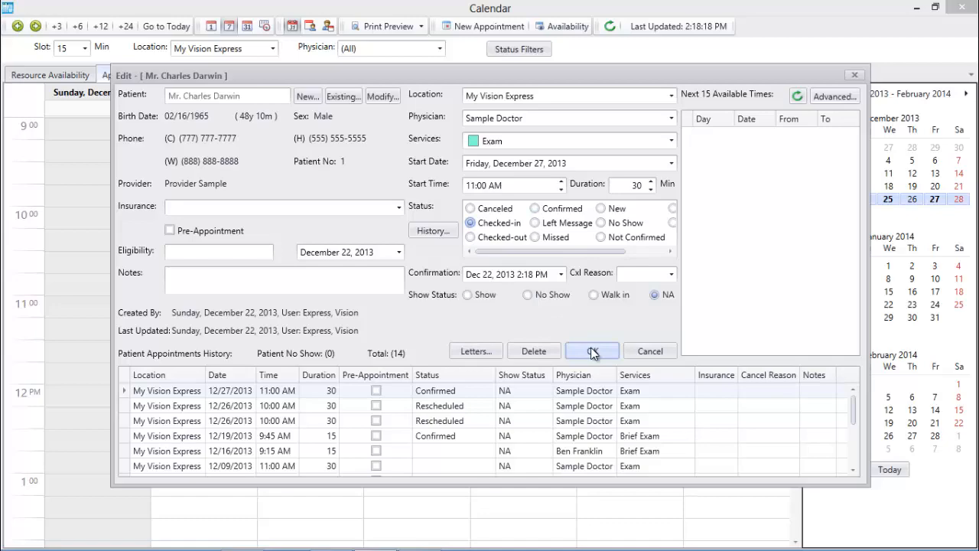
{"action": "left_click", "coordinate": [590, 351]}
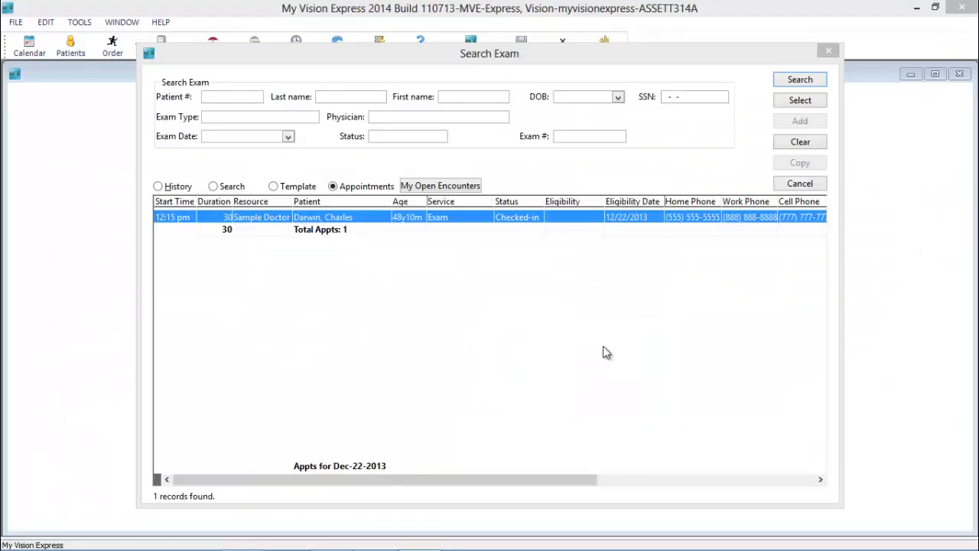
Start a new Comprehensive Exam record from the checked-in appointment
{"action": "left_click", "coordinate": [798, 101]}
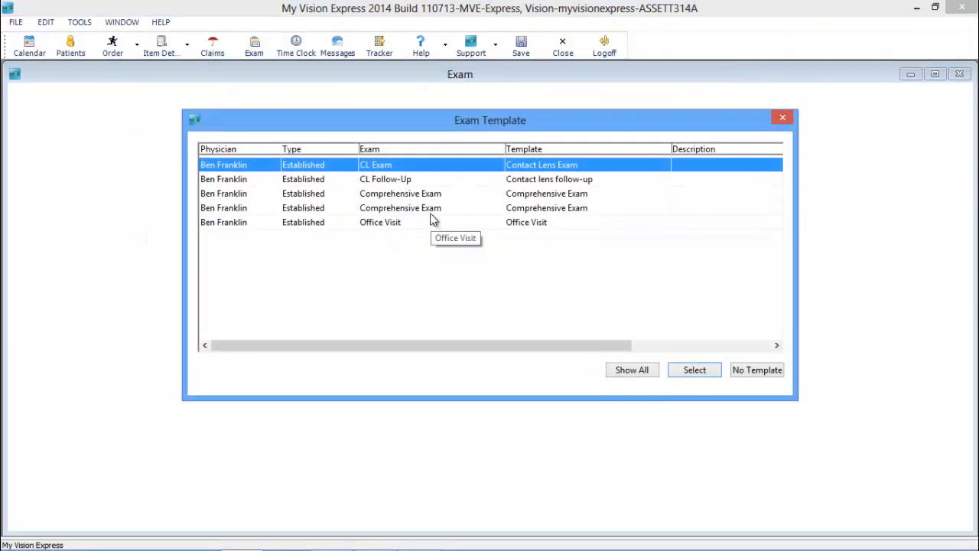
{"action": "left_click", "coordinate": [401, 193]}
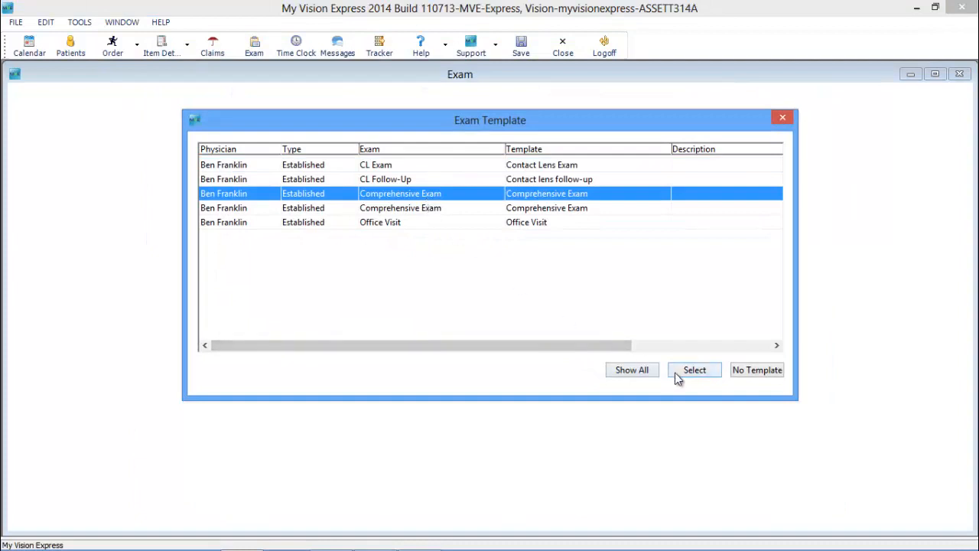
{"action": "left_click", "coordinate": [695, 369]}
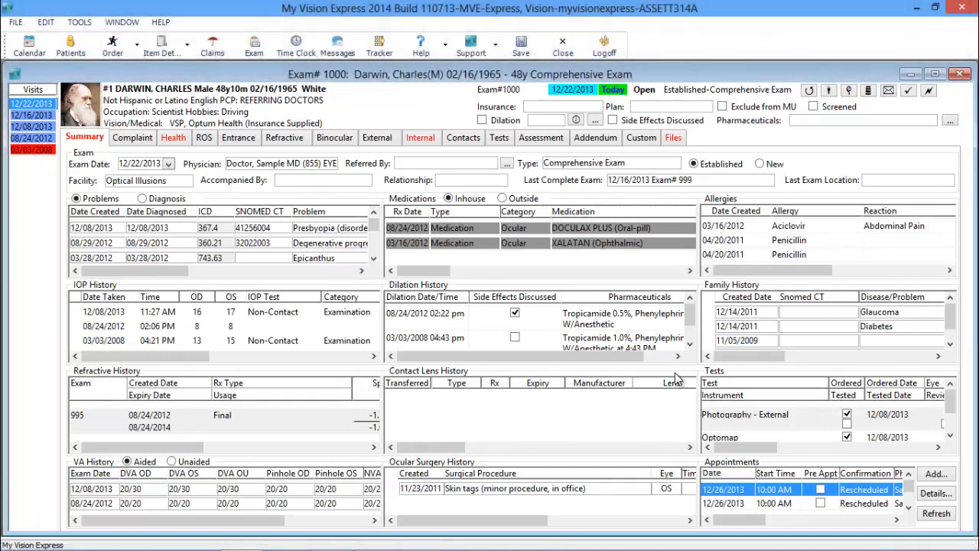
Record Headaches lasting 1 hour as the chief complaint
{"action": "left_click", "coordinate": [131, 138]}
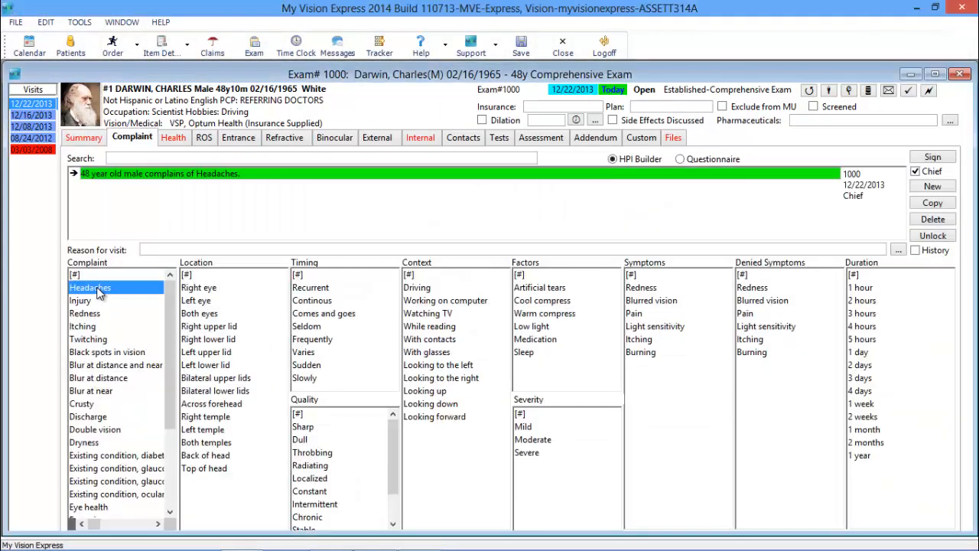
{"action": "left_click", "coordinate": [198, 312]}
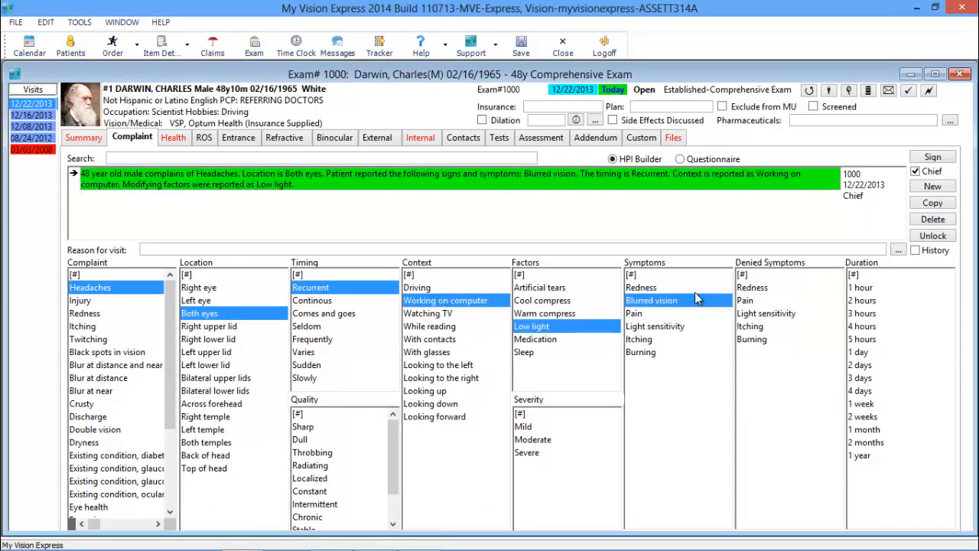
{"action": "left_click", "coordinate": [860, 288]}
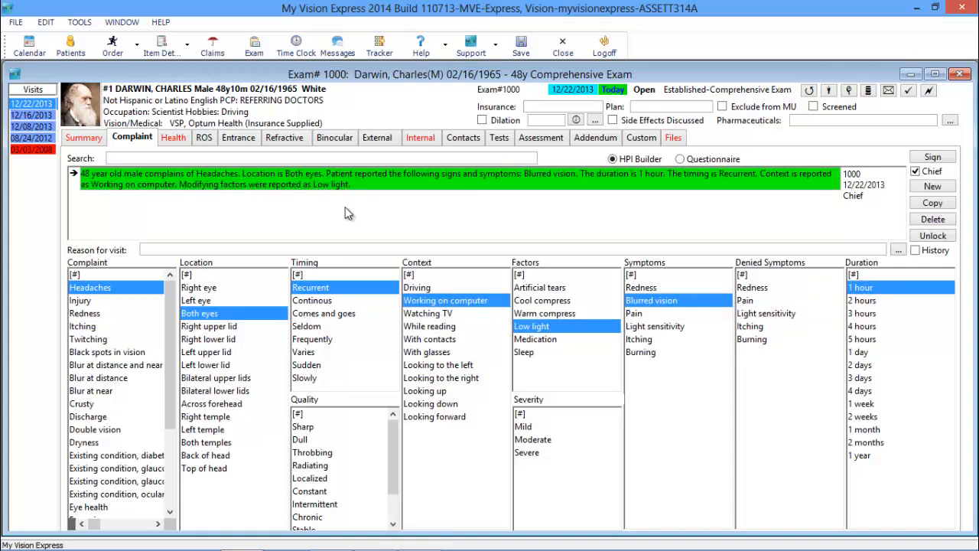
In review of systems add Cough and Stuffy nose under Ears/Nose/Mouth/Throat, then move to Entrance
{"action": "left_click", "coordinate": [205, 138]}
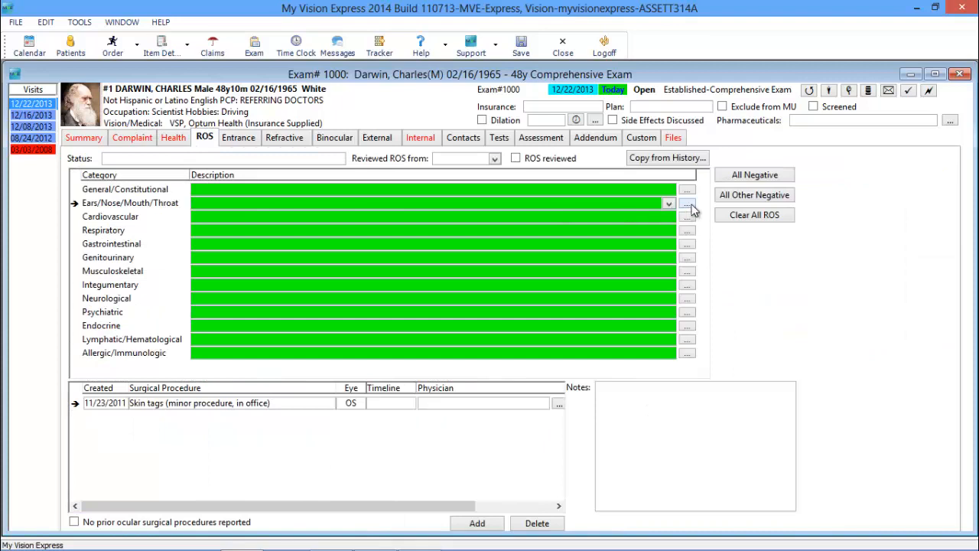
{"action": "left_click", "coordinate": [687, 202]}
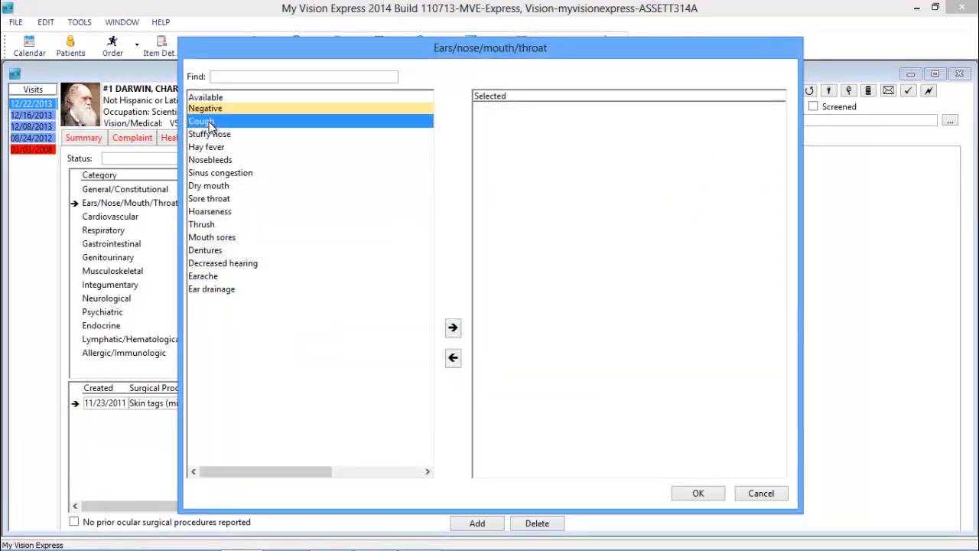
{"action": "left_click", "coordinate": [453, 327]}
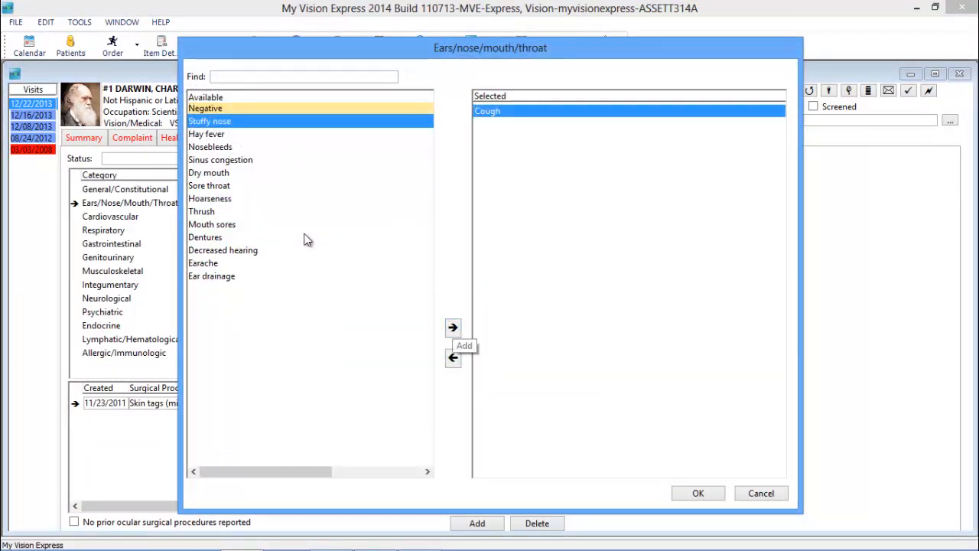
{"action": "left_click", "coordinate": [452, 327]}
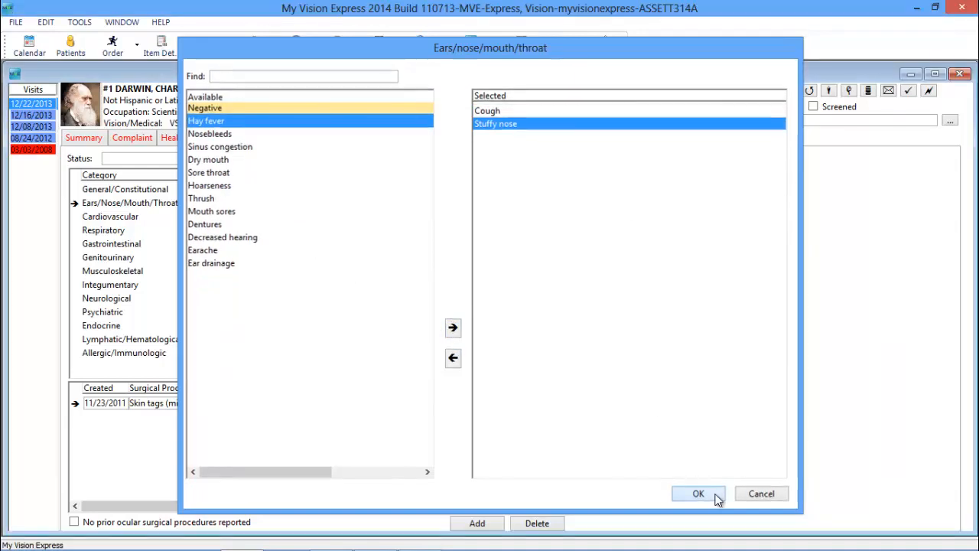
{"action": "left_click", "coordinate": [698, 492]}
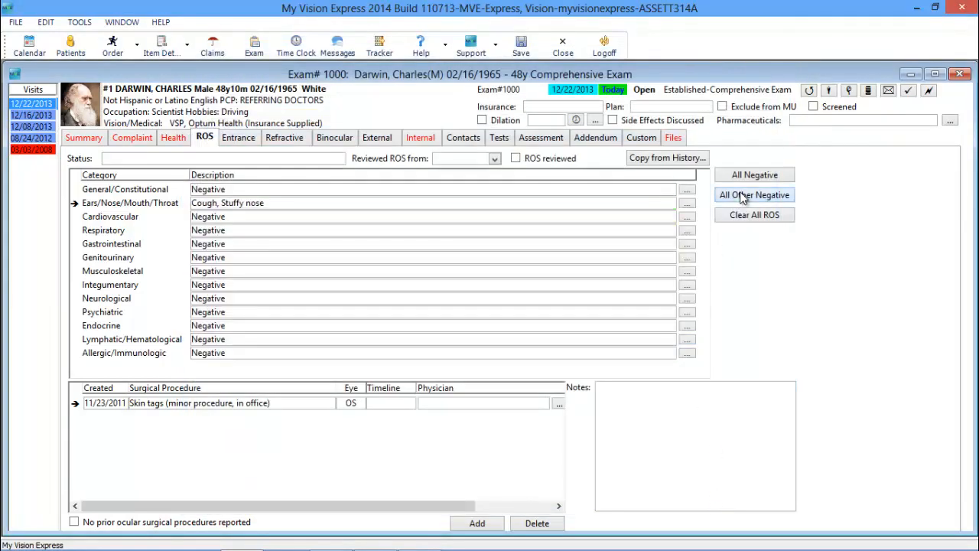
{"action": "left_click", "coordinate": [239, 138]}
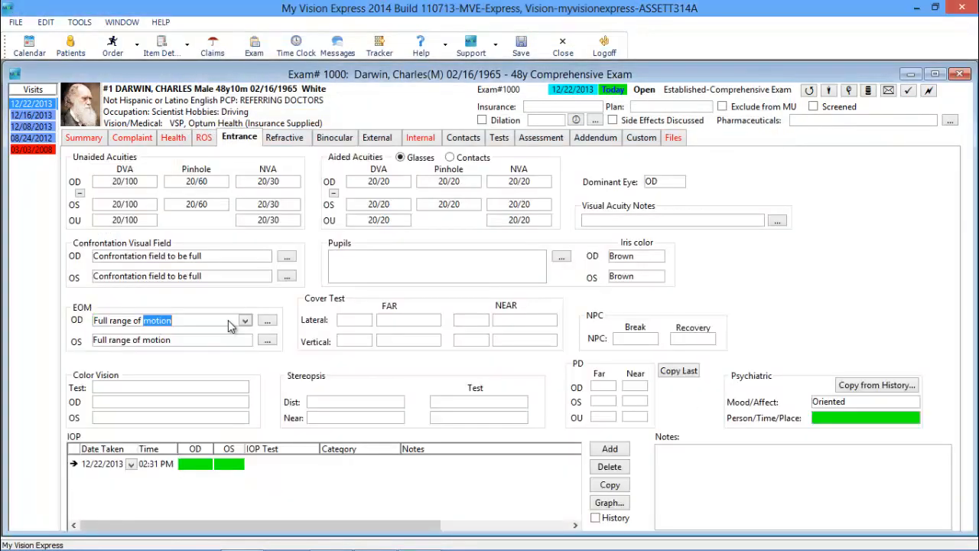
Record an IOP of 17 for both eyes on the Entrance page
{"action": "left_click", "coordinate": [205, 464]}
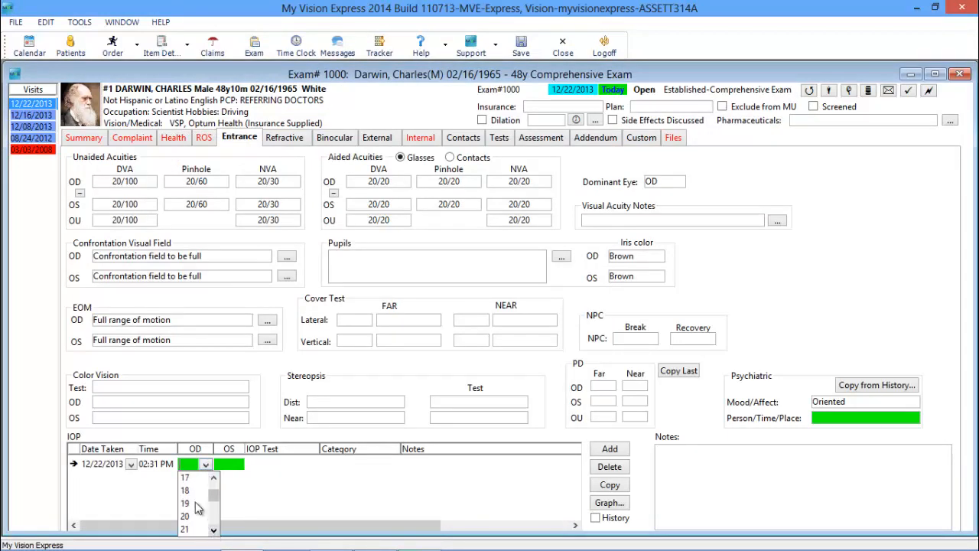
{"action": "left_click", "coordinate": [184, 477]}
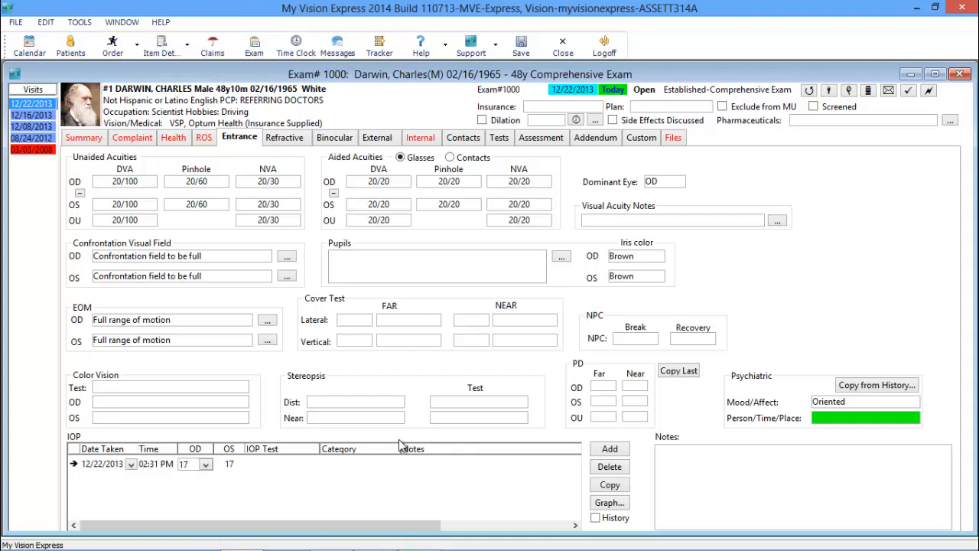
{"action": "left_click", "coordinate": [286, 138]}
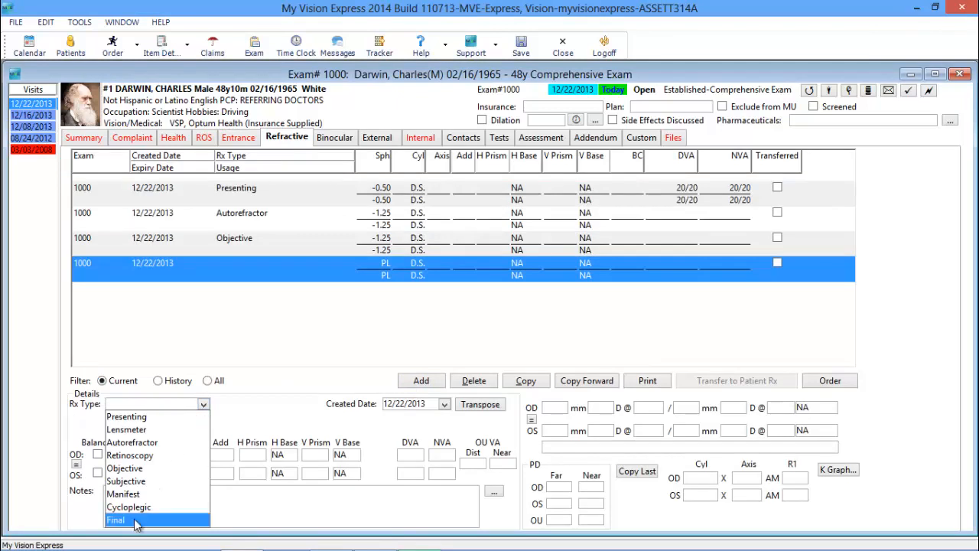
Set the Rx type to Final and transfer the -1.00 prescription to the patient record
{"action": "left_click", "coordinate": [116, 520]}
{"action": "type", "text": "-1"}
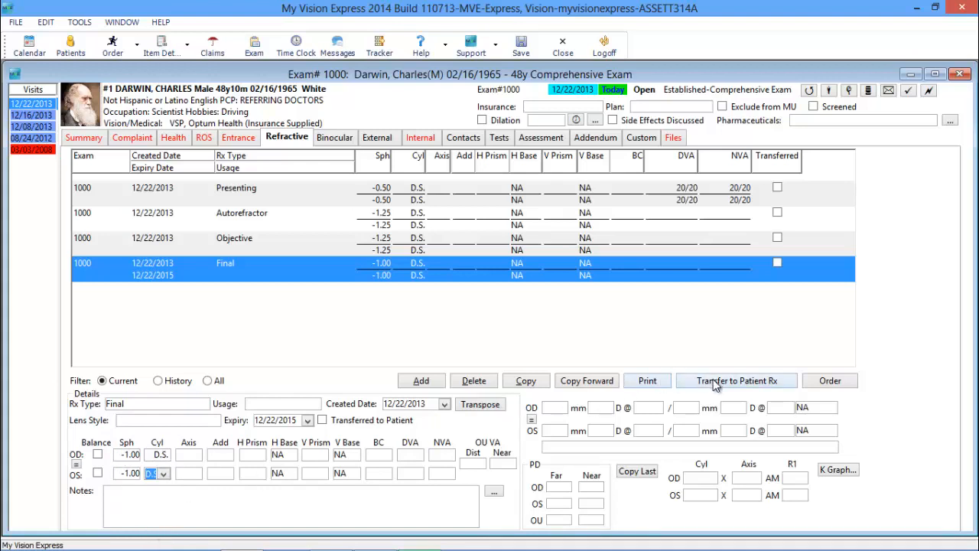
{"action": "left_click", "coordinate": [737, 380]}
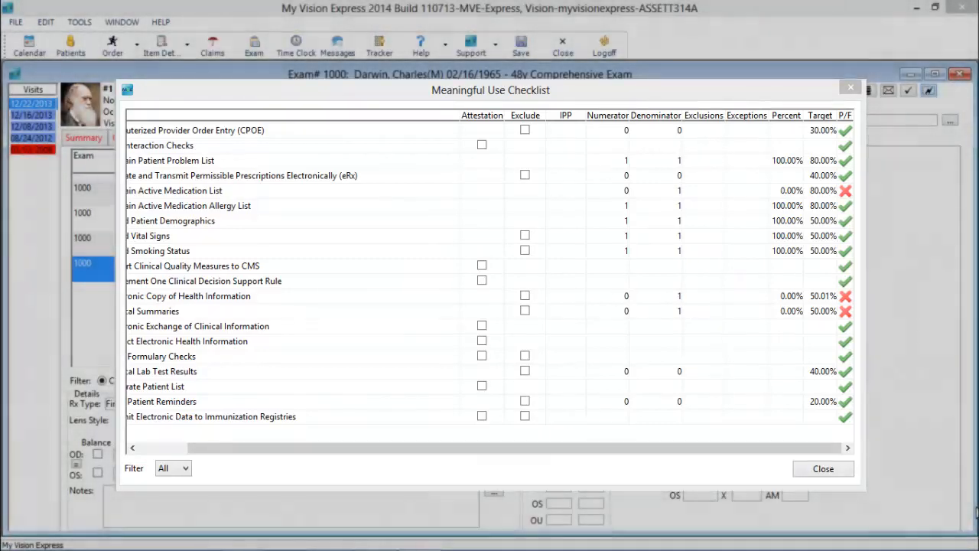
{"action": "left_click", "coordinate": [823, 468]}
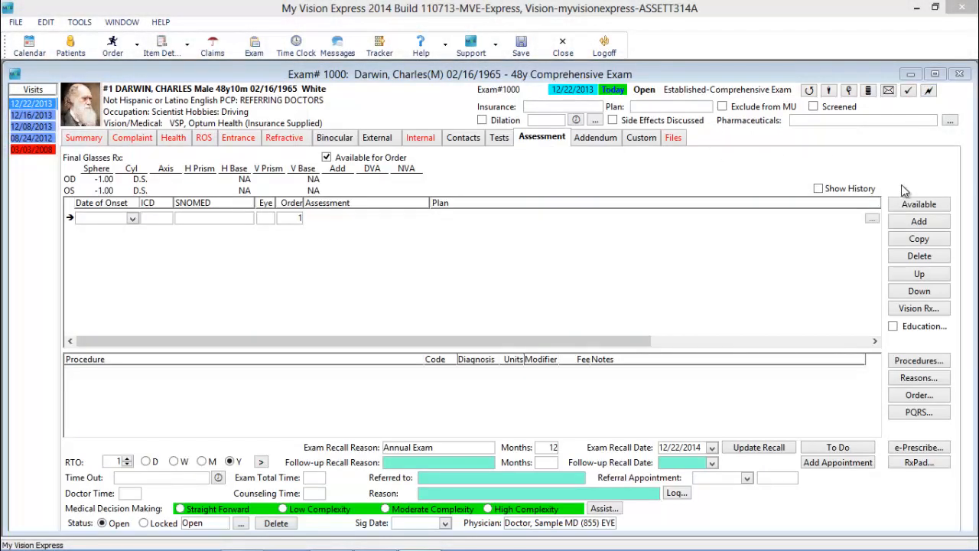
Import the Myopia diagnosis from the Spectacle - Final prescription into the assessment
{"action": "left_click", "coordinate": [918, 203]}
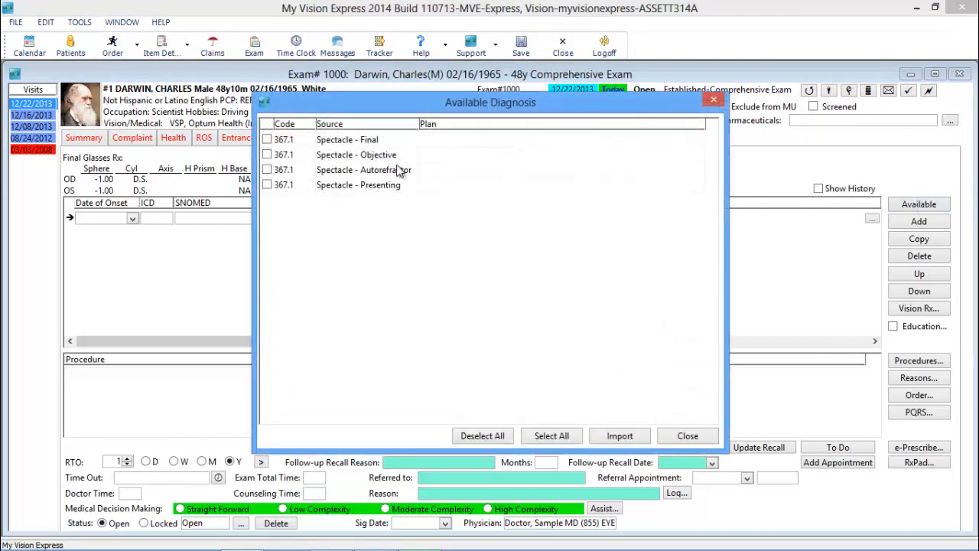
{"action": "left_click", "coordinate": [267, 139]}
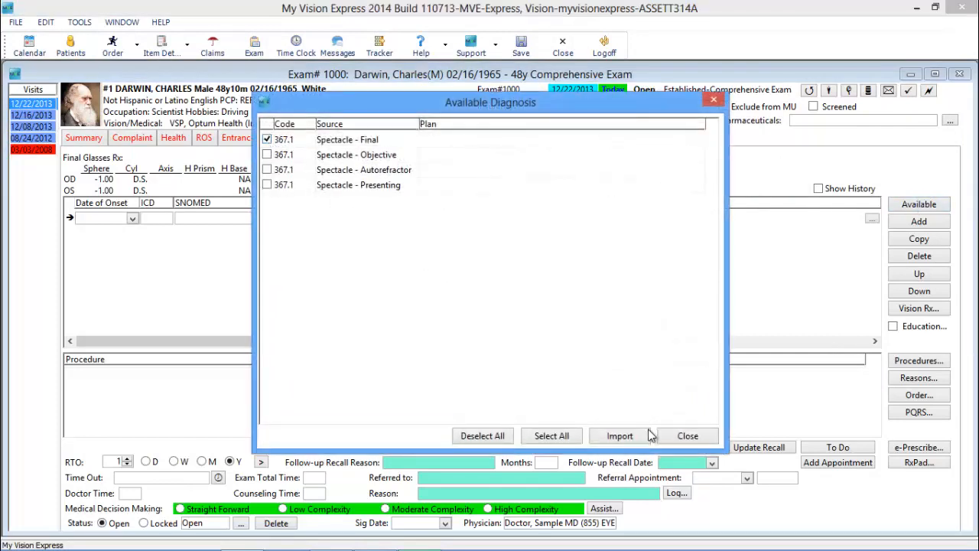
{"action": "left_click", "coordinate": [619, 434]}
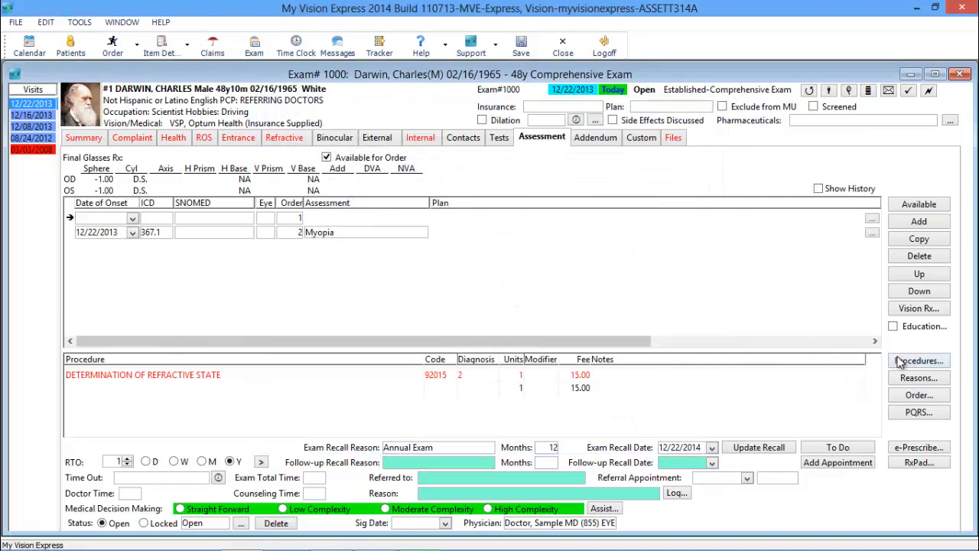
Add the 92004 comprehensive exam procedure and choose the referring doctor
{"action": "left_click", "coordinate": [918, 361]}
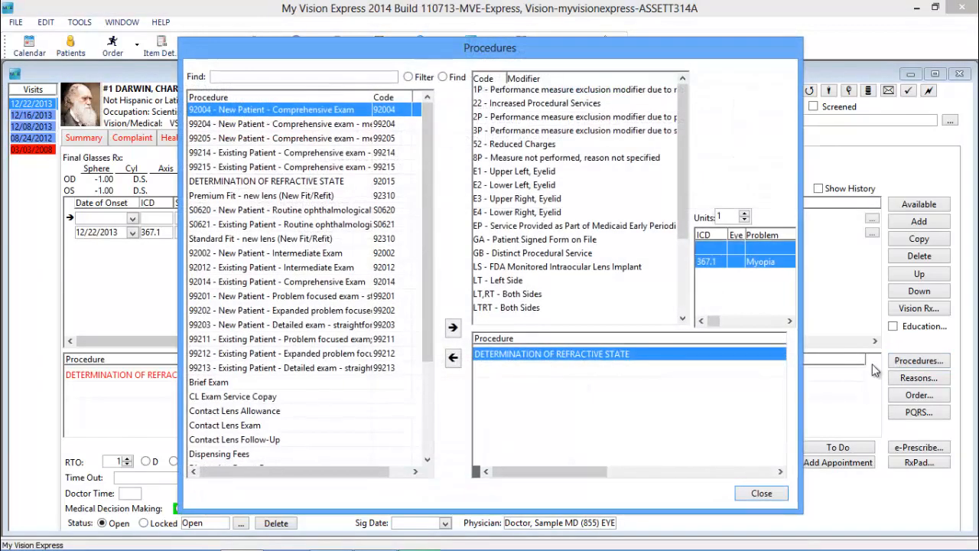
{"action": "left_click", "coordinate": [453, 327]}
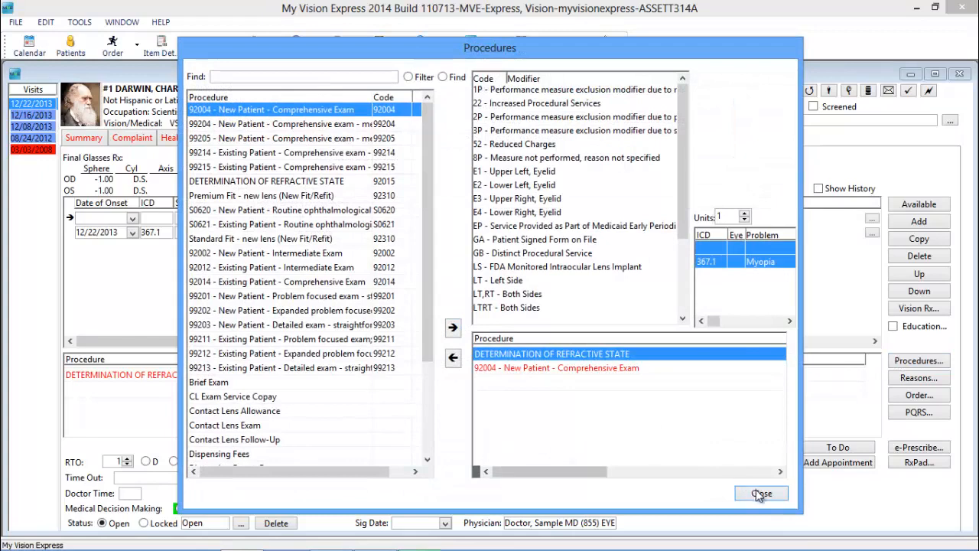
{"action": "left_click", "coordinate": [760, 492]}
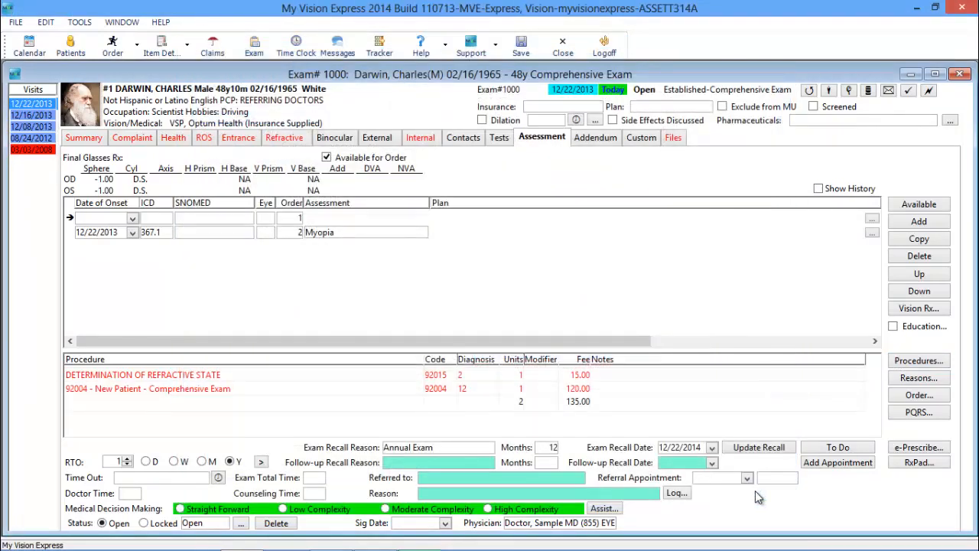
{"action": "left_click", "coordinate": [578, 478]}
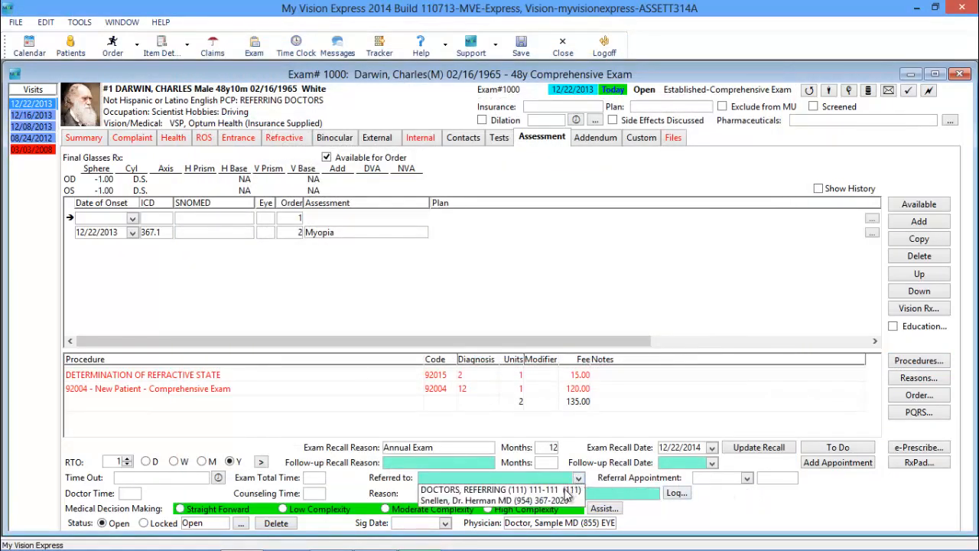
{"action": "left_click", "coordinate": [497, 489]}
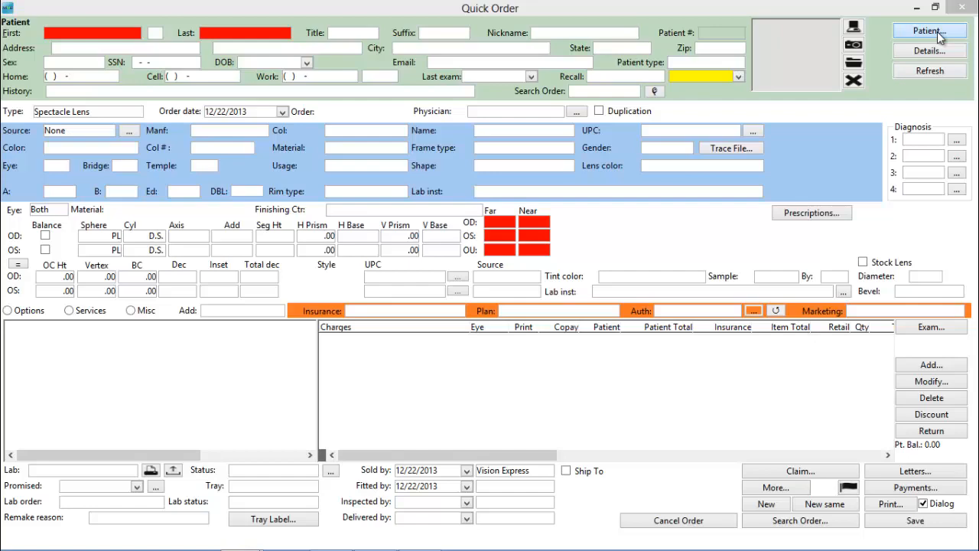
Load Darwin into the quick order and choose the Ruby CK546 Marchon frame
{"action": "left_click", "coordinate": [930, 30]}
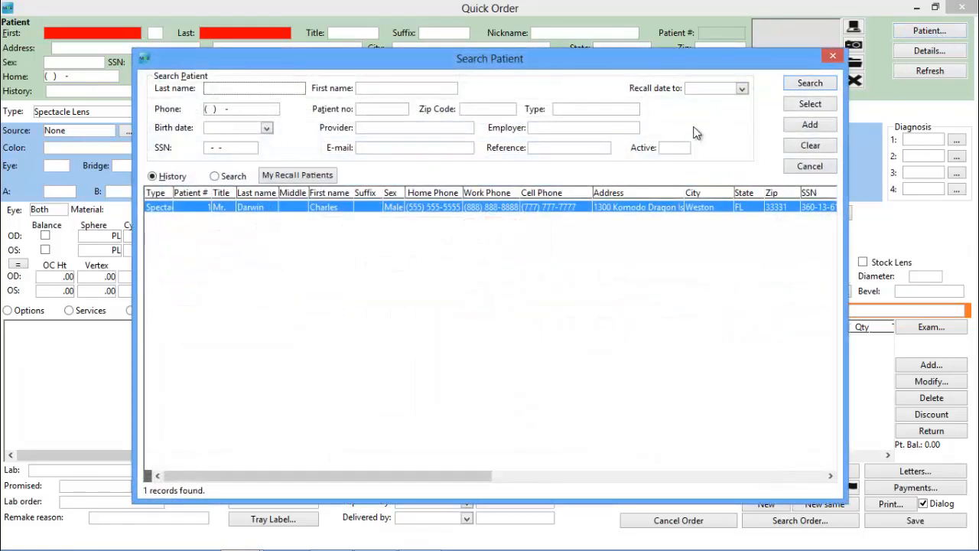
{"action": "left_click", "coordinate": [809, 104]}
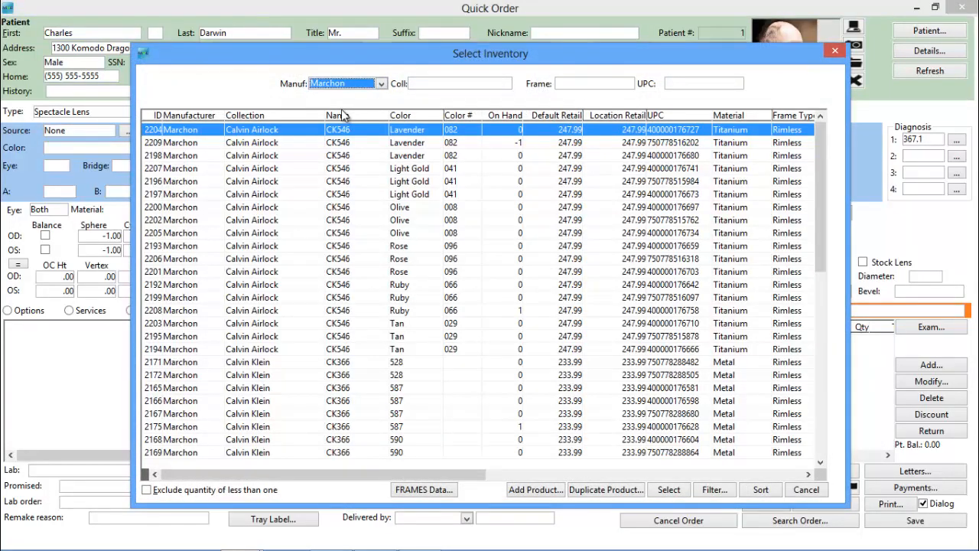
{"action": "mouse_move", "coordinate": [382, 316]}
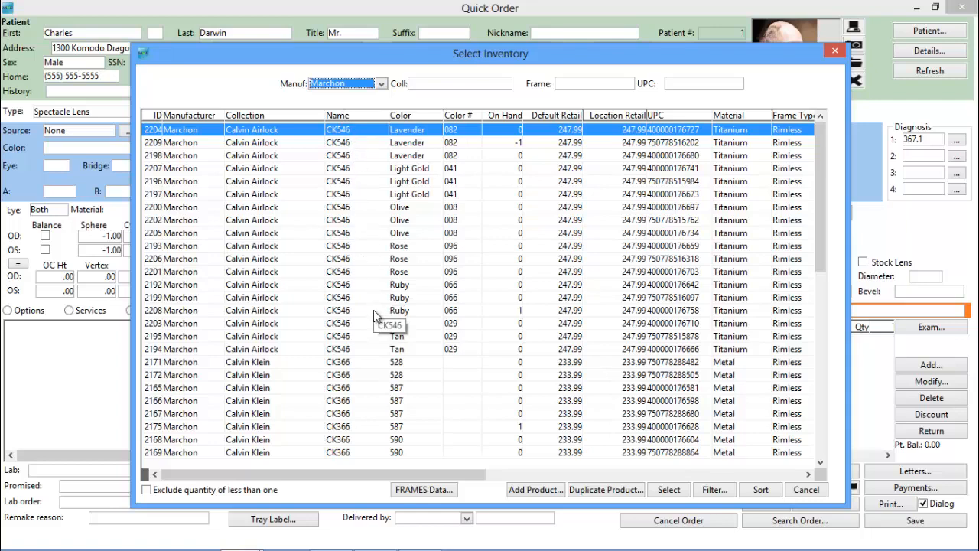
{"action": "left_click", "coordinate": [667, 489]}
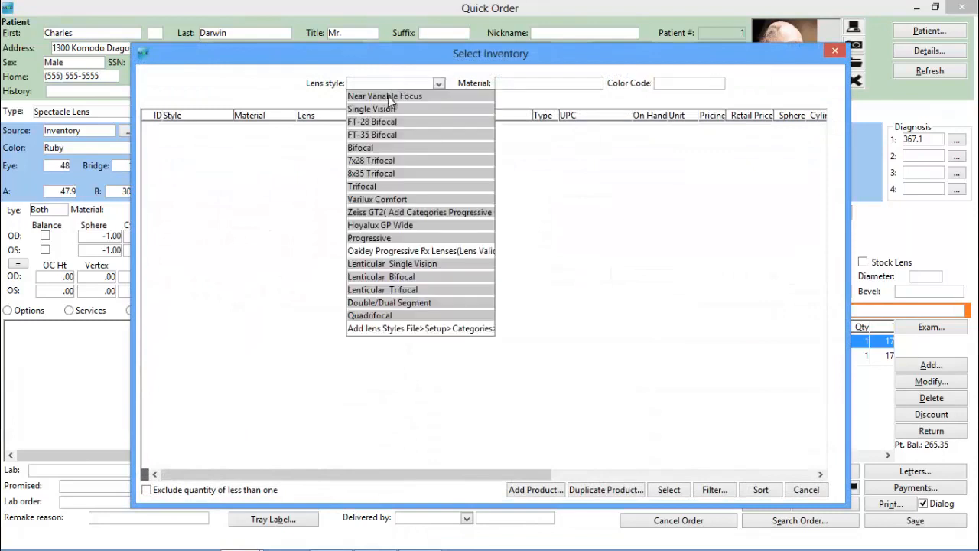
Filter lenses to Single Vision Polycarbonate and select one
{"action": "left_click", "coordinate": [371, 107]}
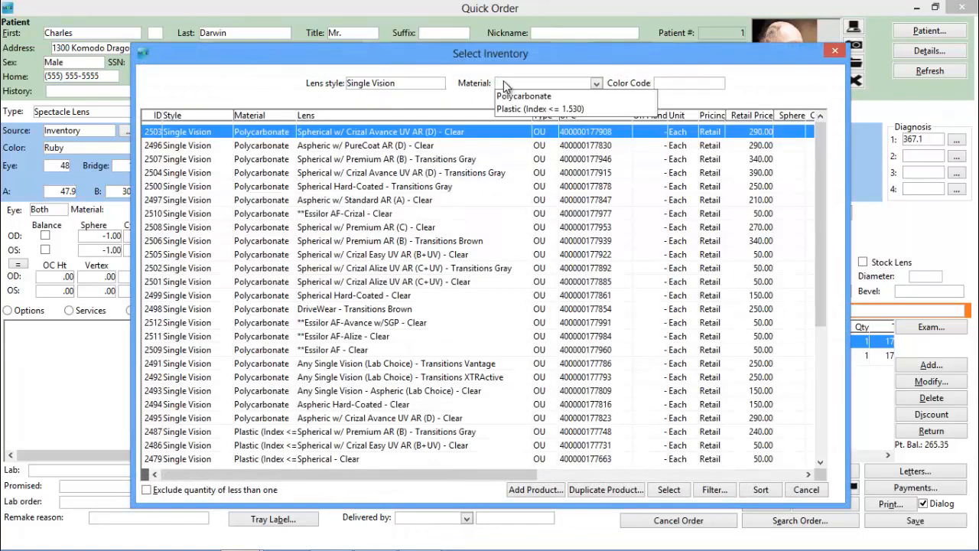
{"action": "left_click", "coordinate": [523, 95]}
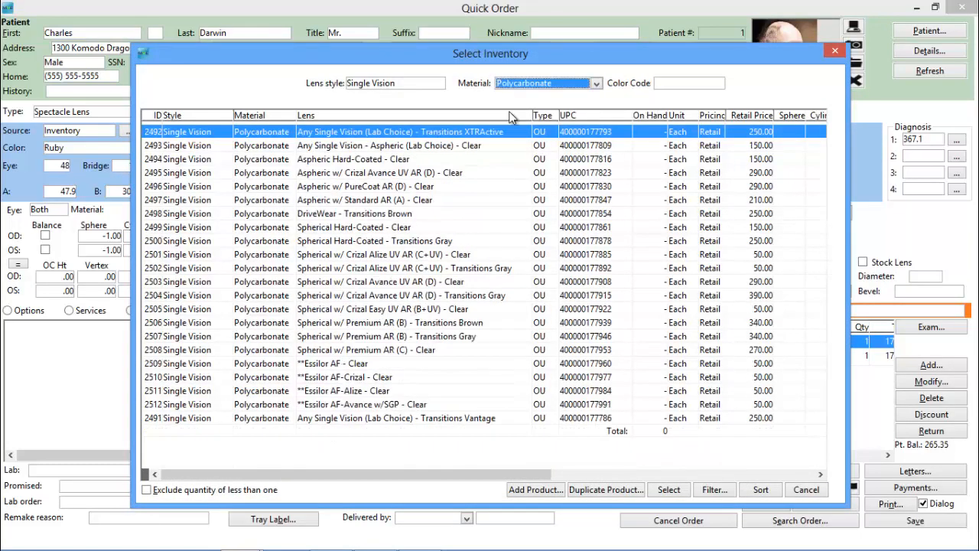
{"action": "left_click", "coordinate": [667, 490]}
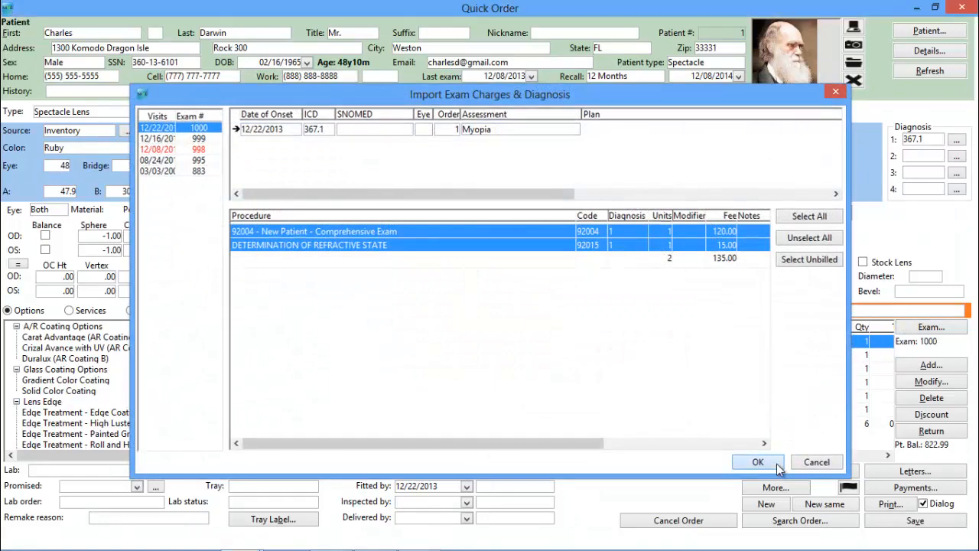
Import exam charges, decline consent forms, and open checkout for order 224 with 219.39 balance
{"action": "left_click", "coordinate": [757, 462]}
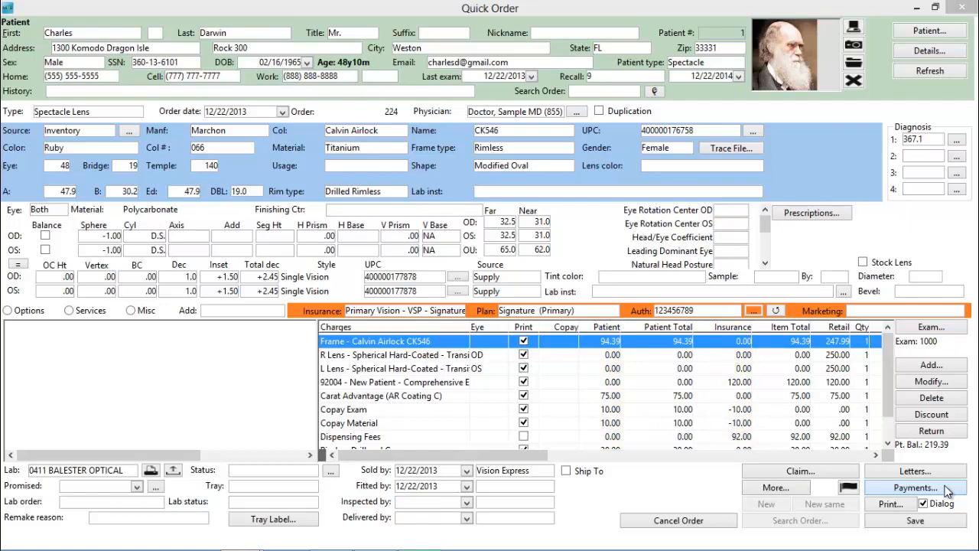
{"action": "left_click", "coordinate": [915, 487]}
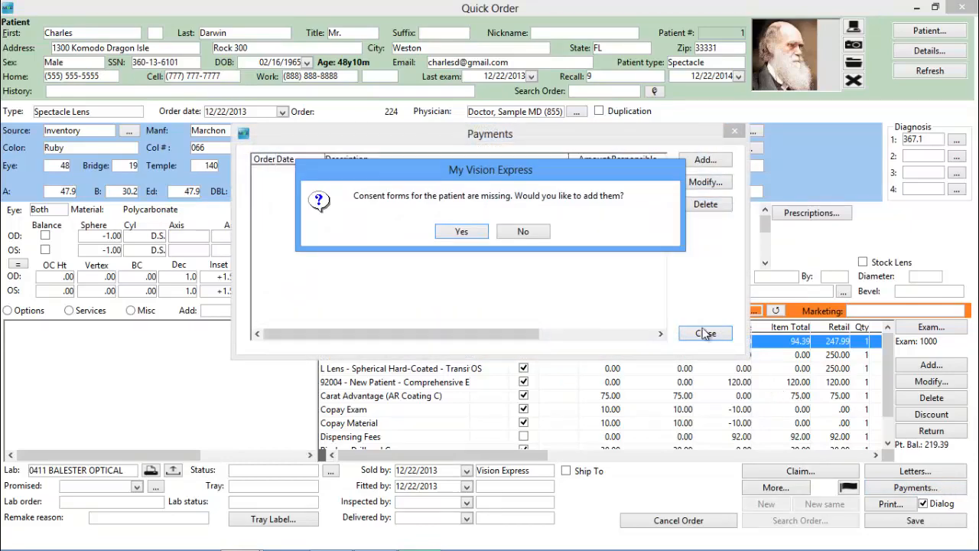
{"action": "left_click", "coordinate": [523, 231]}
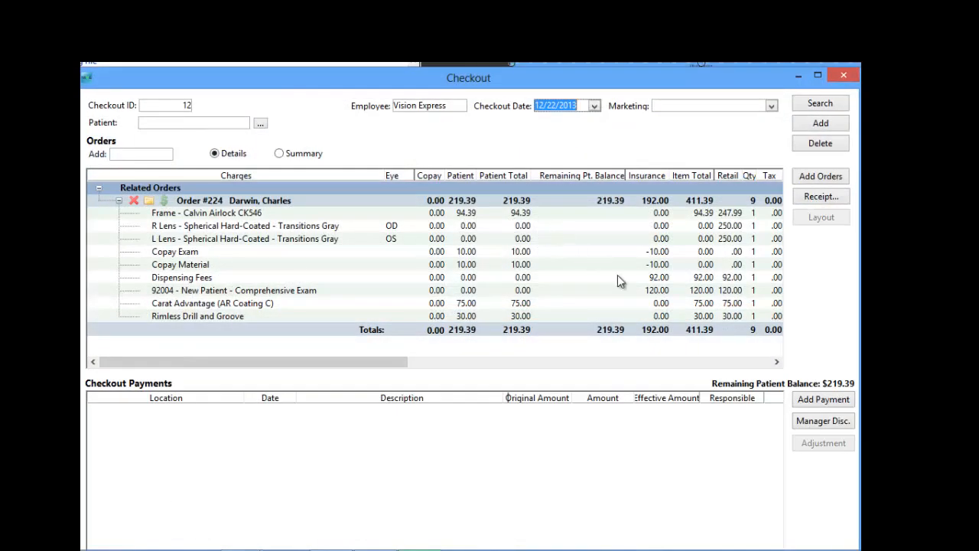
Pay Darwin's 219.39 patient balance on order 224 by Visa, then send the order to the lab
{"action": "left_click", "coordinate": [823, 398]}
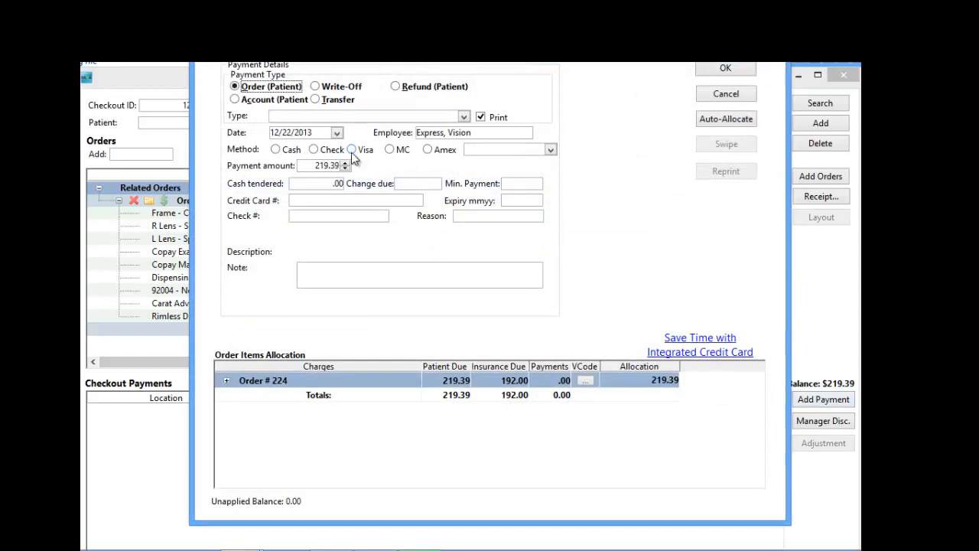
{"action": "left_click", "coordinate": [352, 150]}
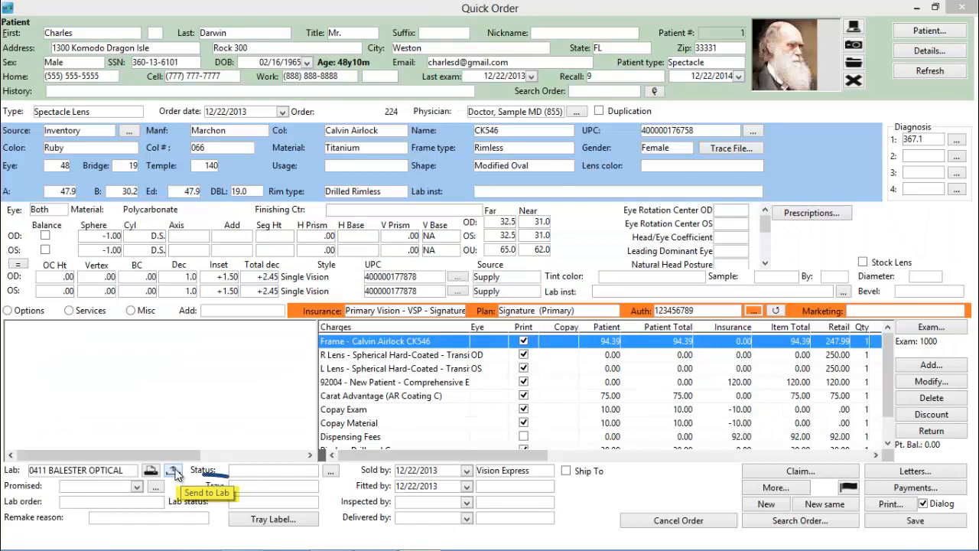
{"action": "left_click", "coordinate": [175, 470]}
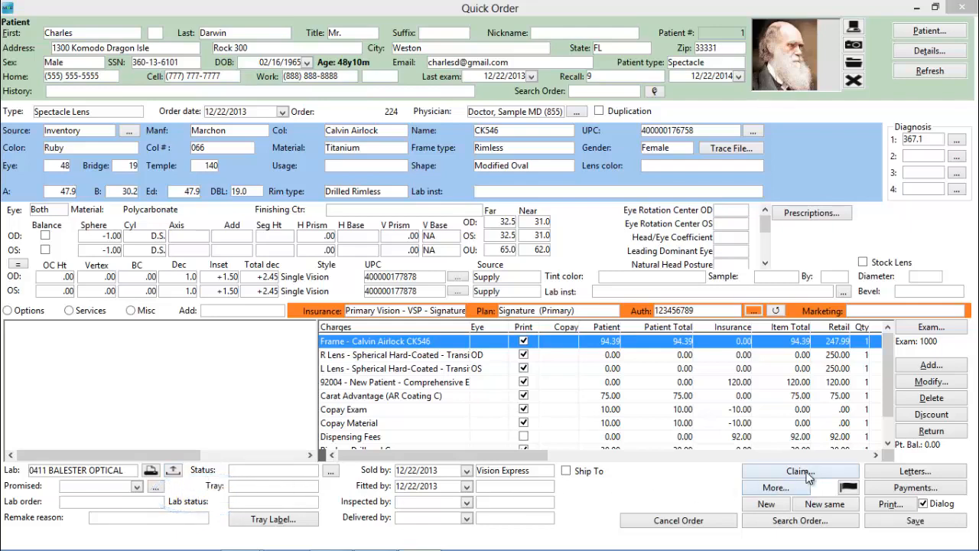
Review the claim's Referring Provider, Charges, Provider and Preview pages for order 224
{"action": "left_click", "coordinate": [800, 471]}
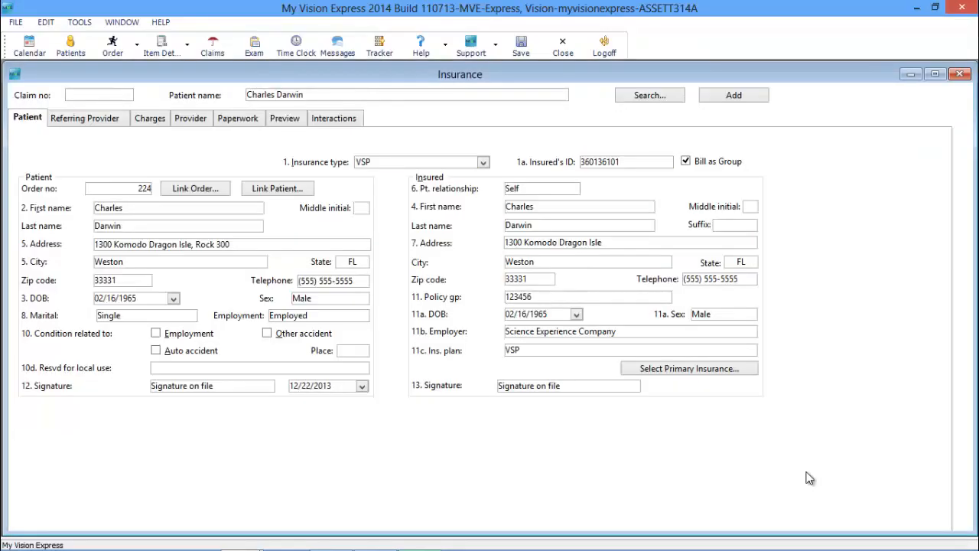
{"action": "left_click", "coordinate": [88, 117]}
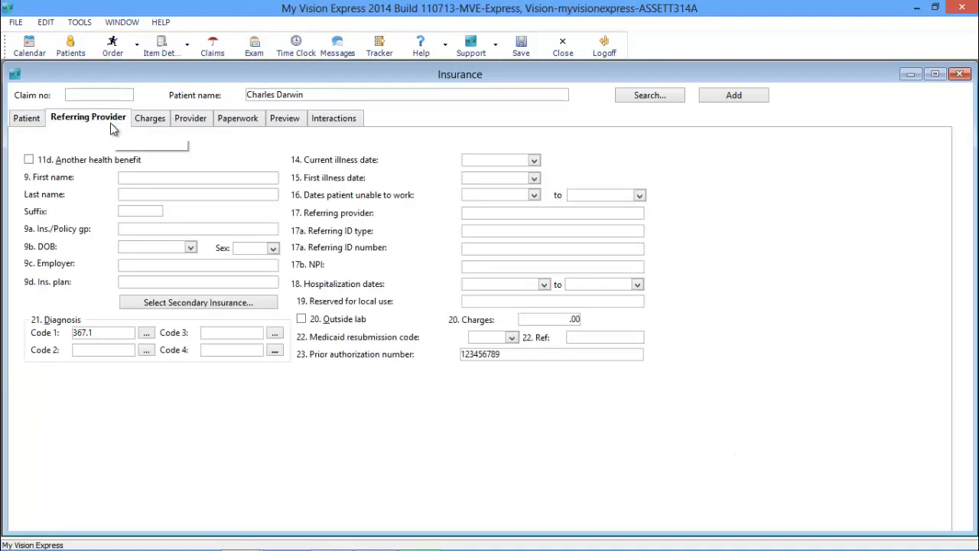
{"action": "left_click", "coordinate": [150, 118]}
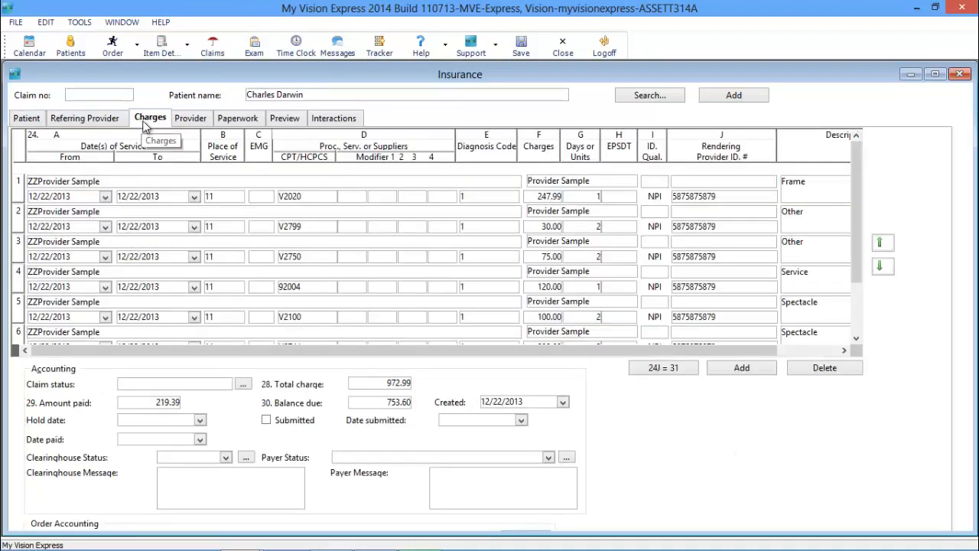
{"action": "left_click", "coordinate": [193, 117]}
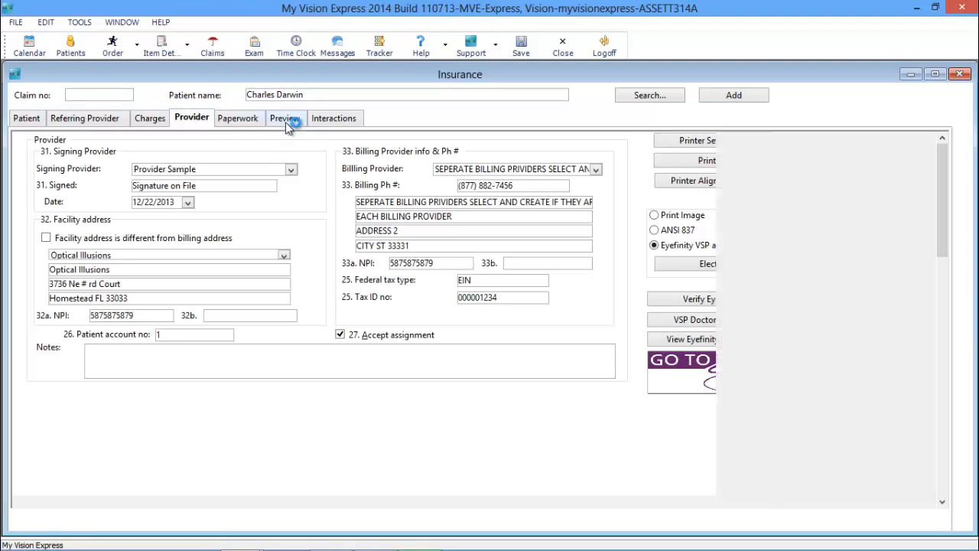
{"action": "left_click", "coordinate": [284, 118]}
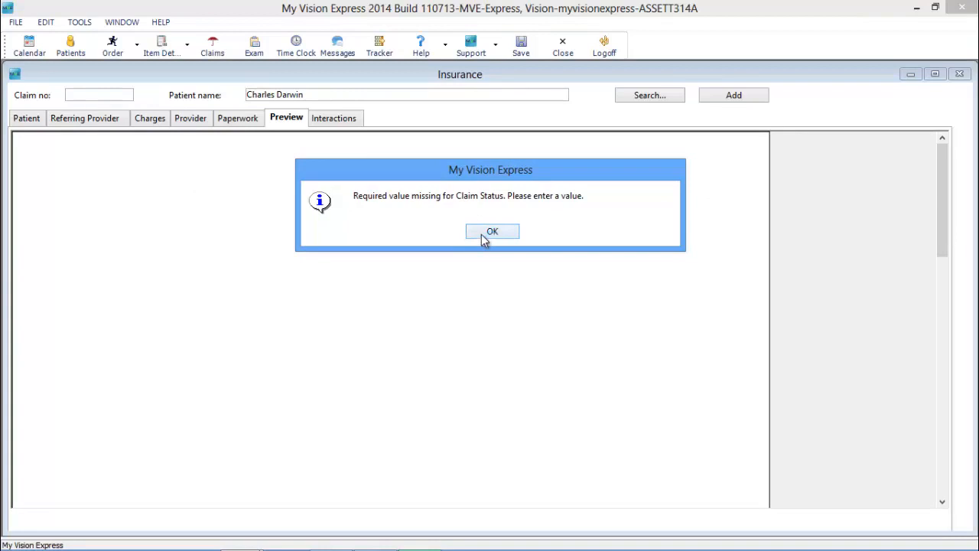
Dismiss the missing-status warning and mark the 972.99 claim as Ready
{"action": "left_click", "coordinate": [492, 231]}
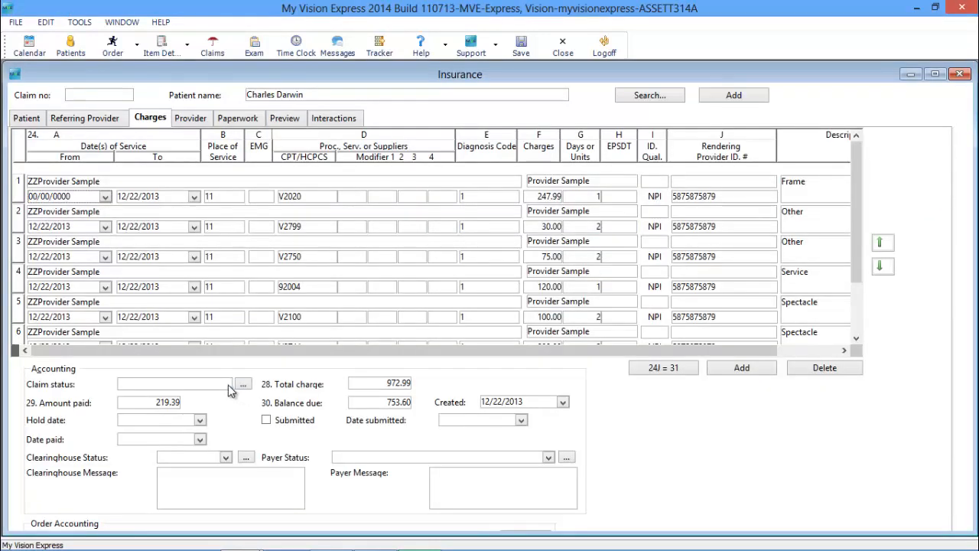
{"action": "left_click", "coordinate": [227, 384]}
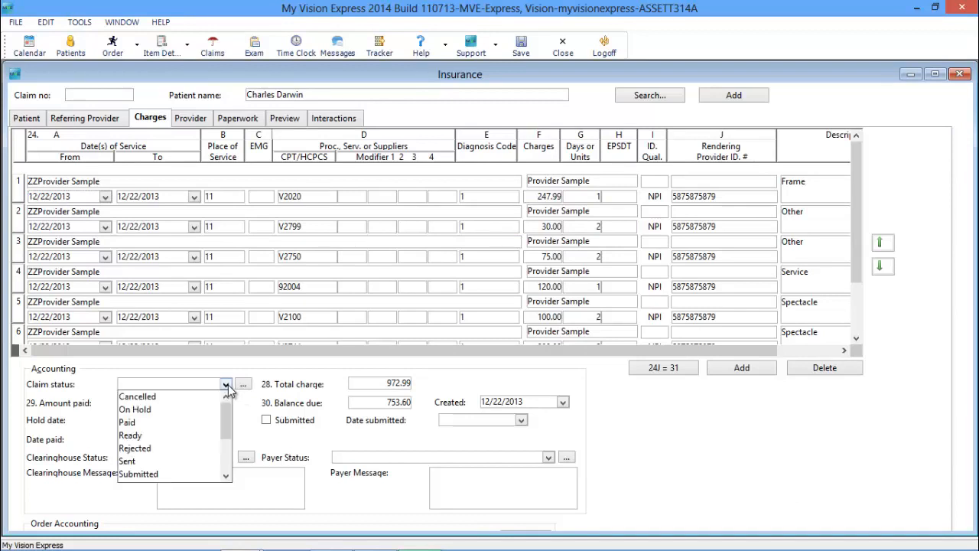
{"action": "mouse_move", "coordinate": [200, 404]}
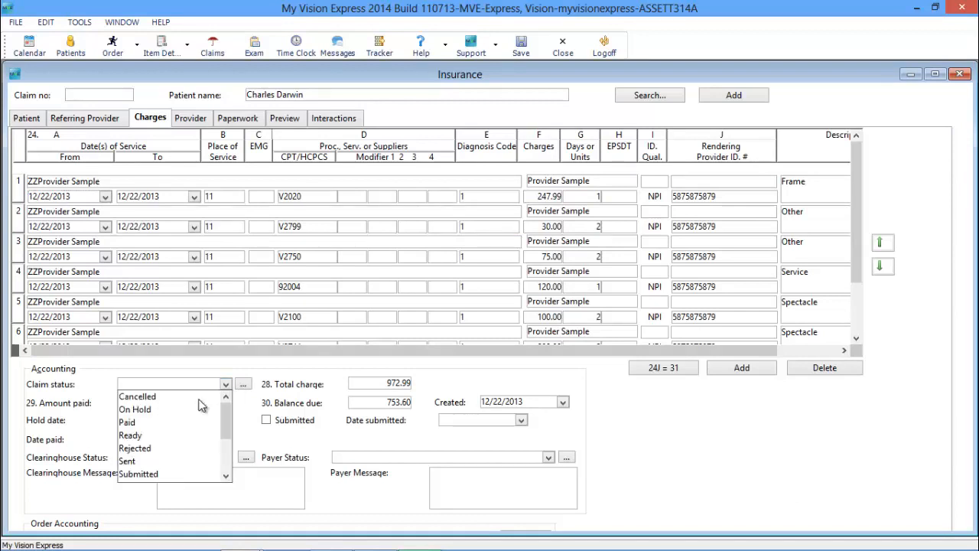
{"action": "left_click", "coordinate": [130, 435]}
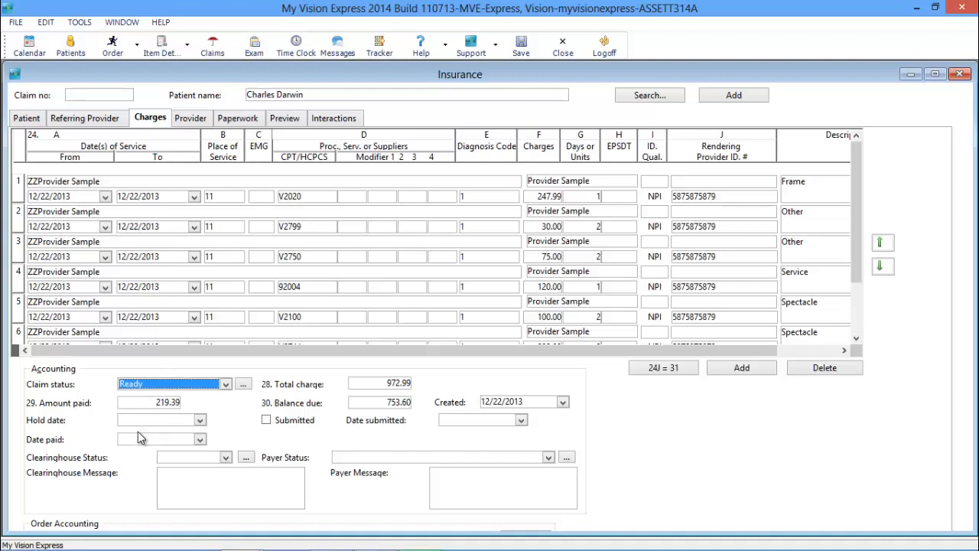
{"action": "left_click", "coordinate": [285, 118]}
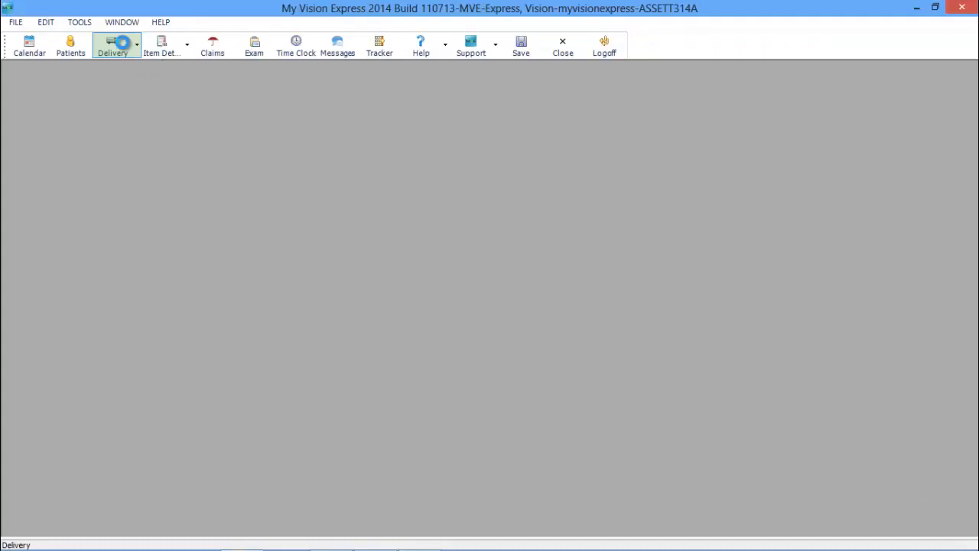
Deliver order 216 from the Delivery module and continue to checkout for its unpaid balance
{"action": "left_click", "coordinate": [113, 46]}
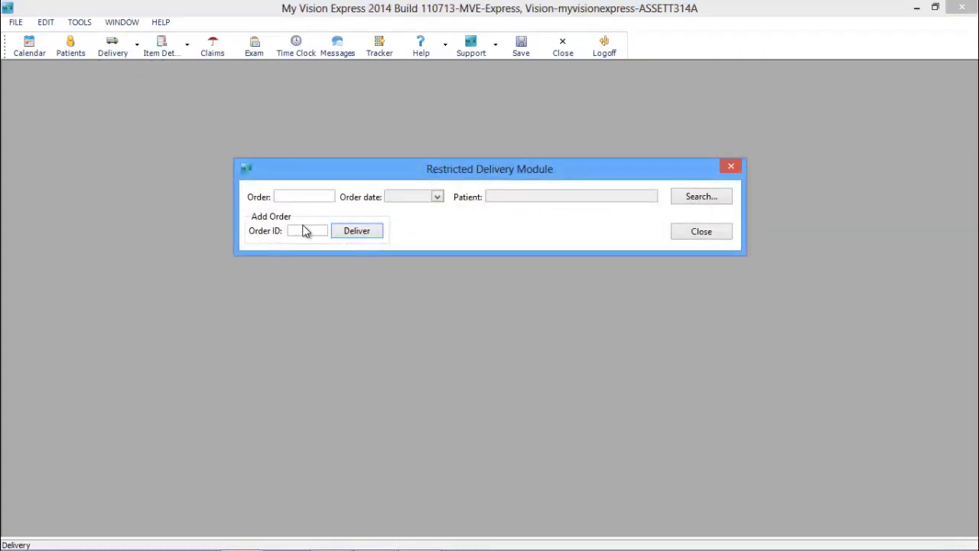
{"action": "type", "text": "21"}
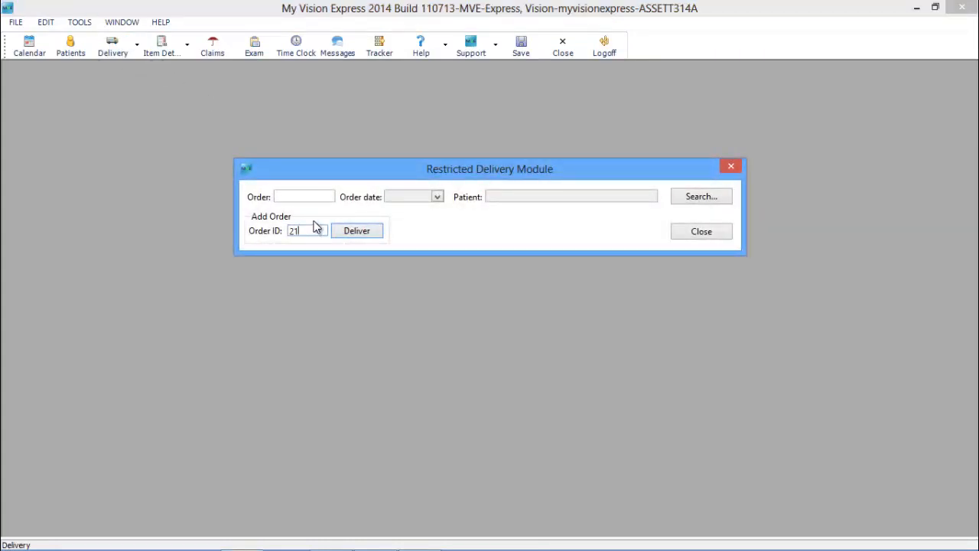
{"action": "left_click", "coordinate": [357, 229]}
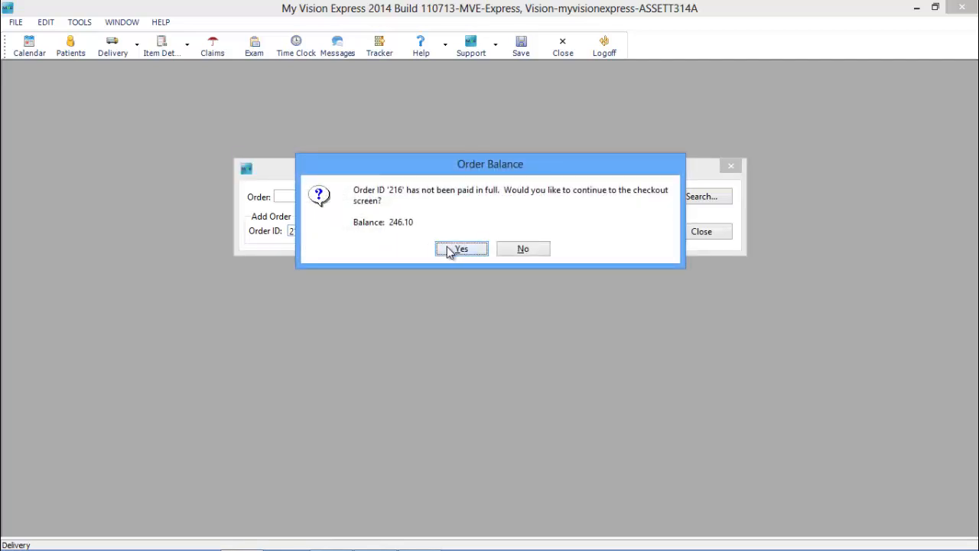
{"action": "left_click", "coordinate": [460, 247]}
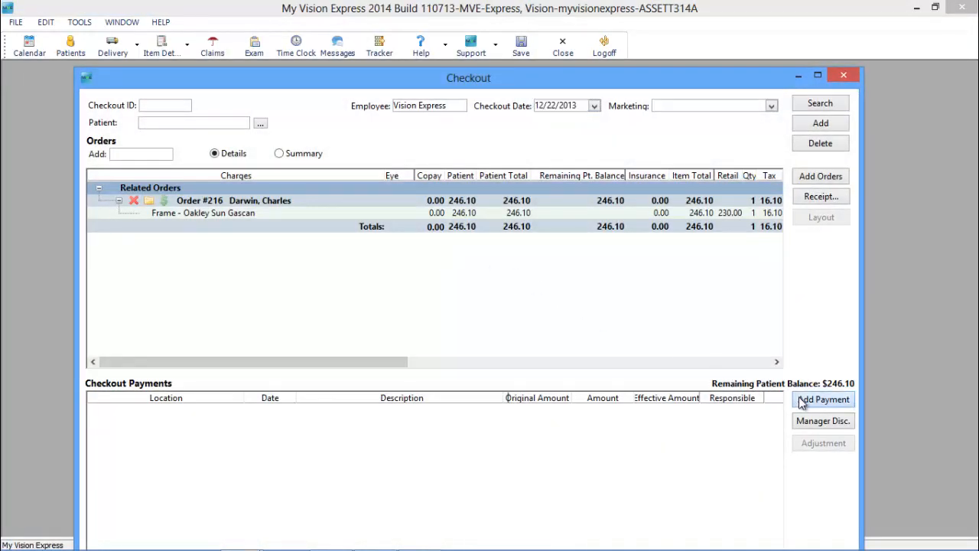
Pay order 216's 246.10 balance by Visa and close the checkout
{"action": "left_click", "coordinate": [823, 398]}
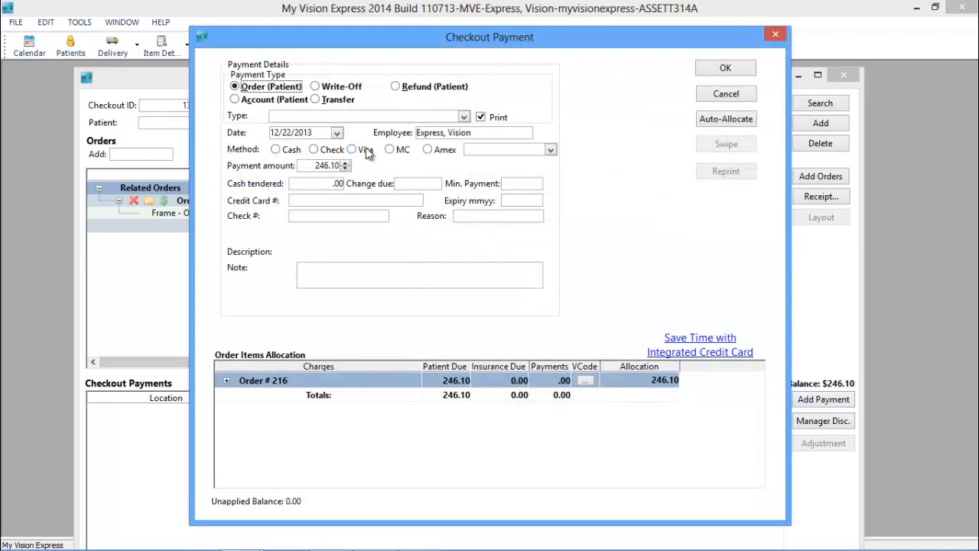
{"action": "left_click", "coordinate": [352, 150]}
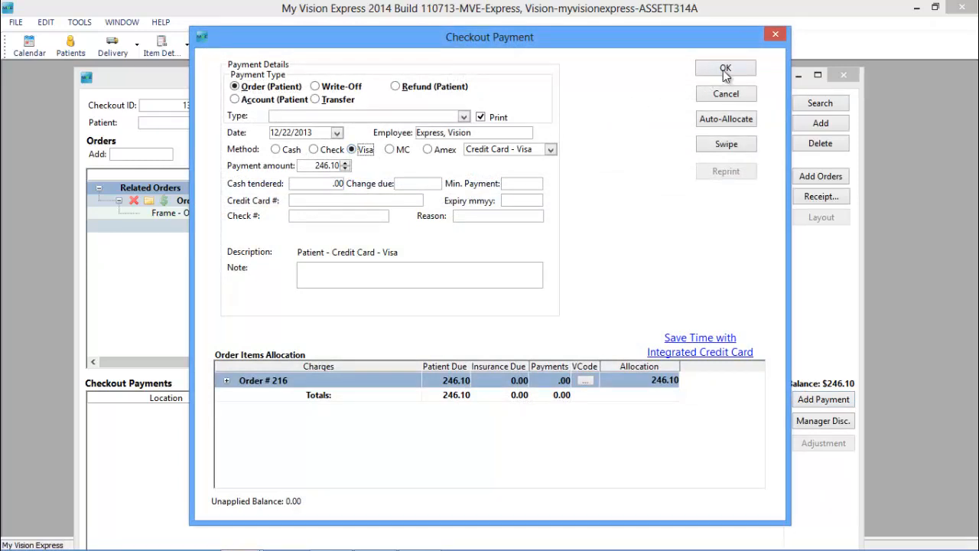
{"action": "left_click", "coordinate": [725, 67]}
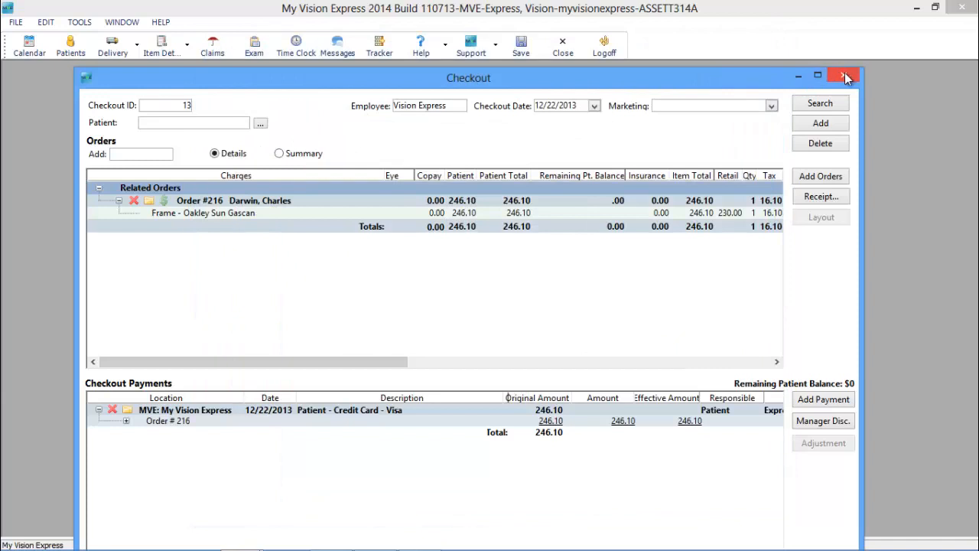
{"action": "left_click", "coordinate": [845, 75]}
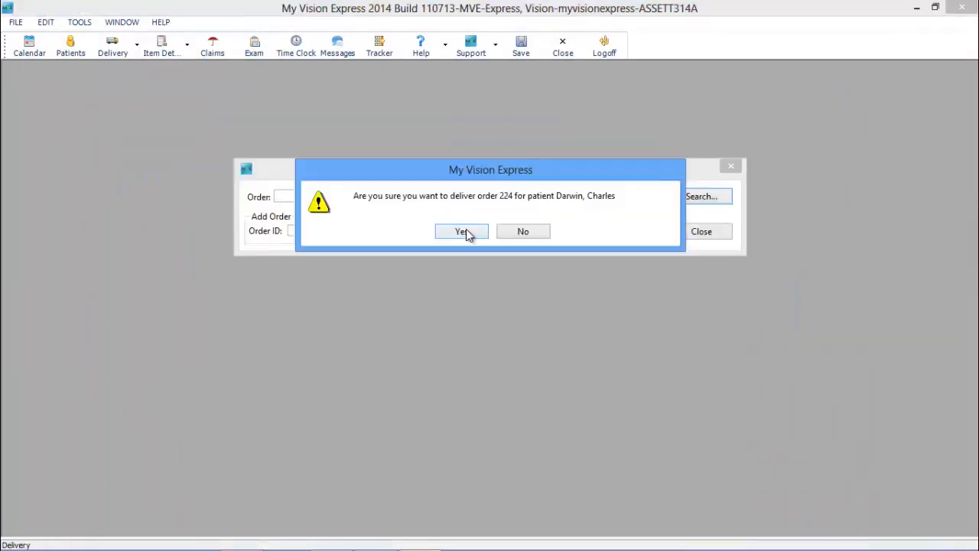
Confirm delivery of order 224, acknowledge success and close the delivery module
{"action": "left_click", "coordinate": [461, 231]}
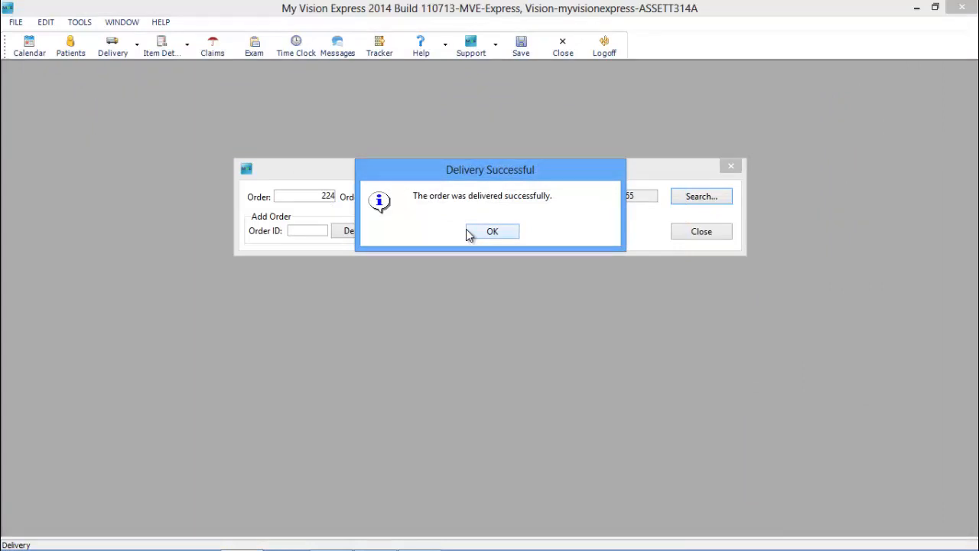
{"action": "left_click", "coordinate": [493, 231]}
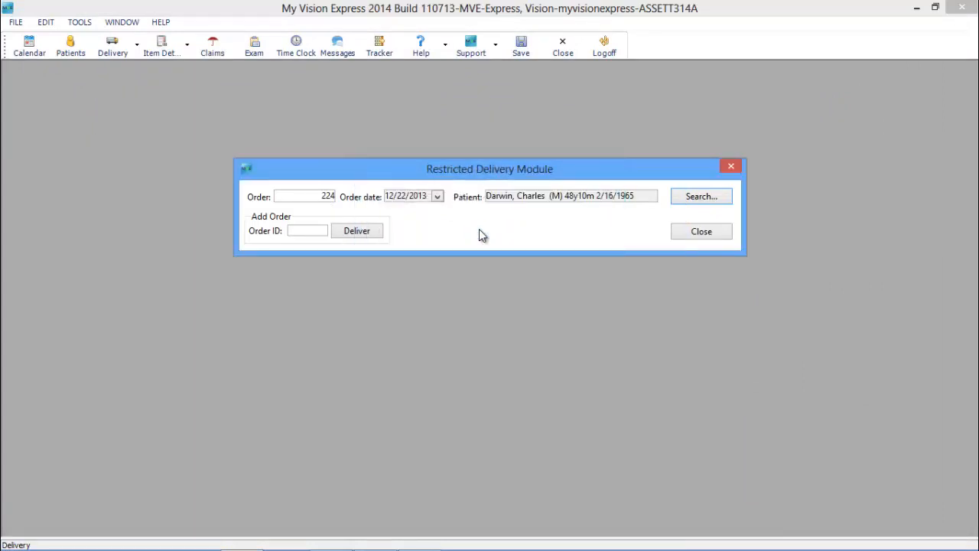
{"action": "left_click", "coordinate": [15, 21]}
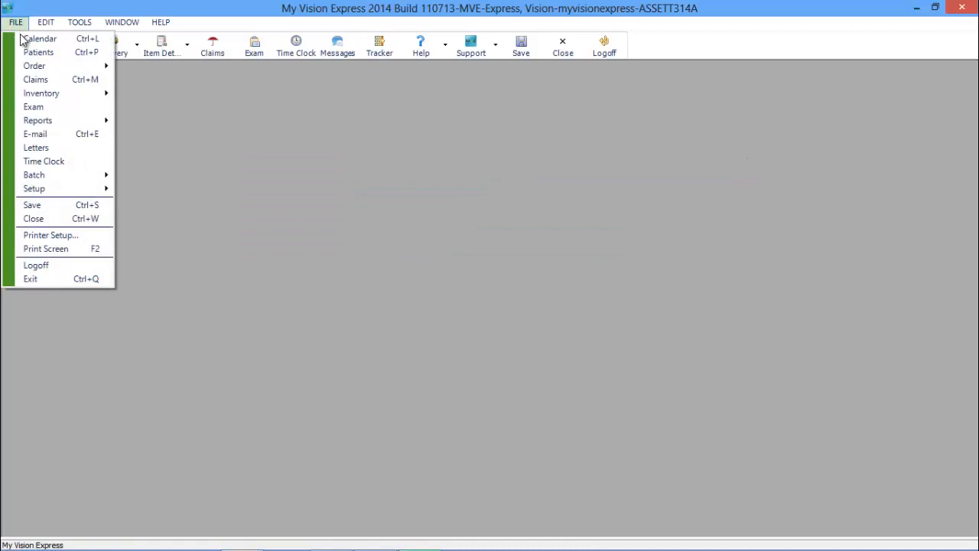
Preview the Patient Birthday letter in Letters, then show the patient search form
{"action": "left_click", "coordinate": [37, 147]}
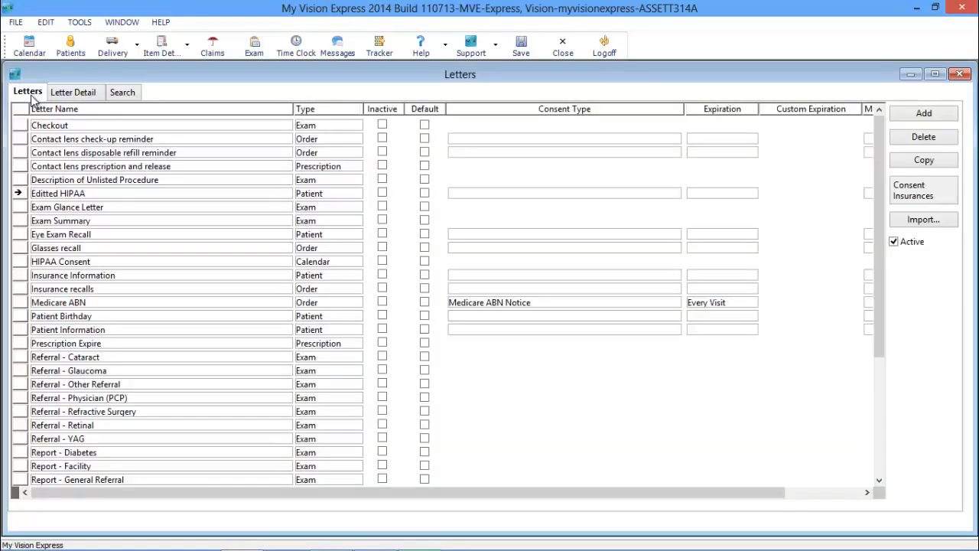
{"action": "mouse_move", "coordinate": [18, 320]}
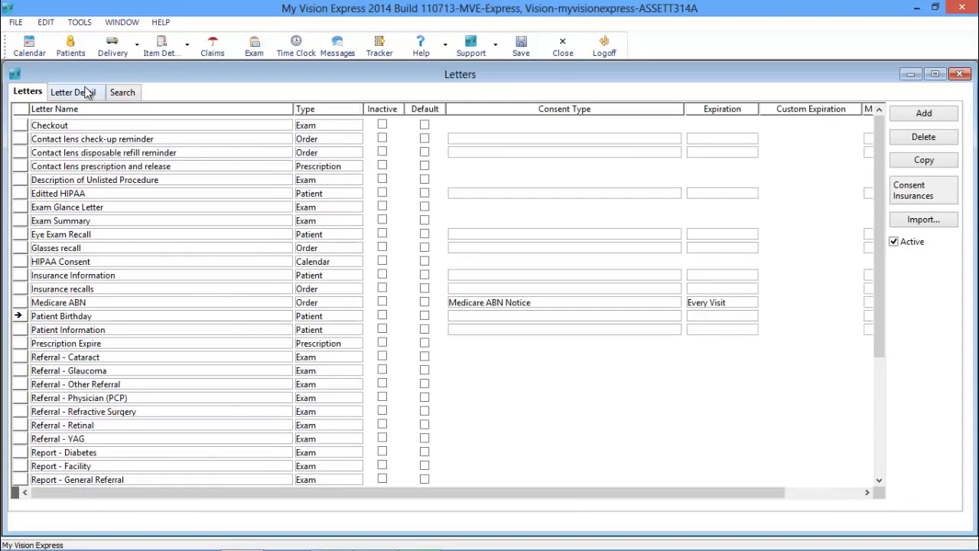
{"action": "mouse_move", "coordinate": [90, 100]}
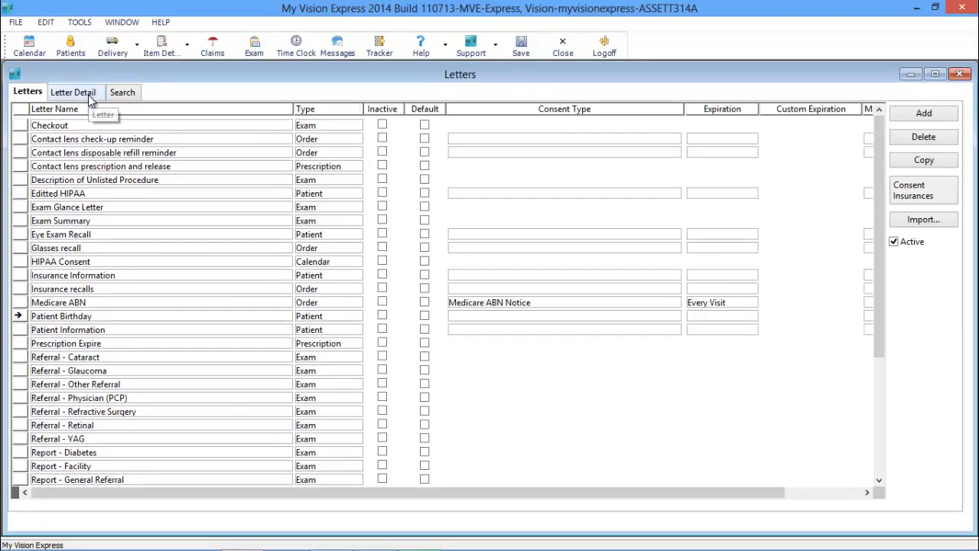
{"action": "left_click", "coordinate": [73, 92]}
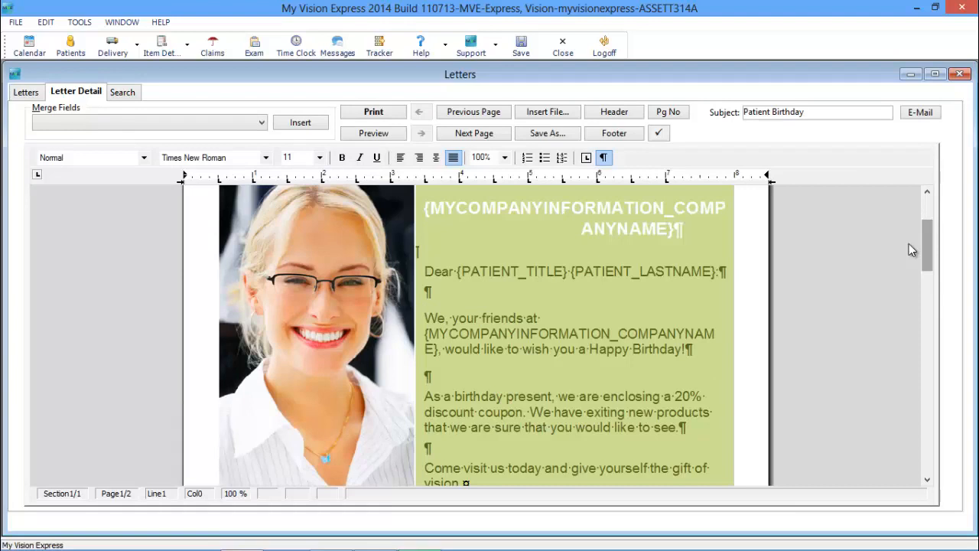
{"action": "left_click", "coordinate": [122, 92]}
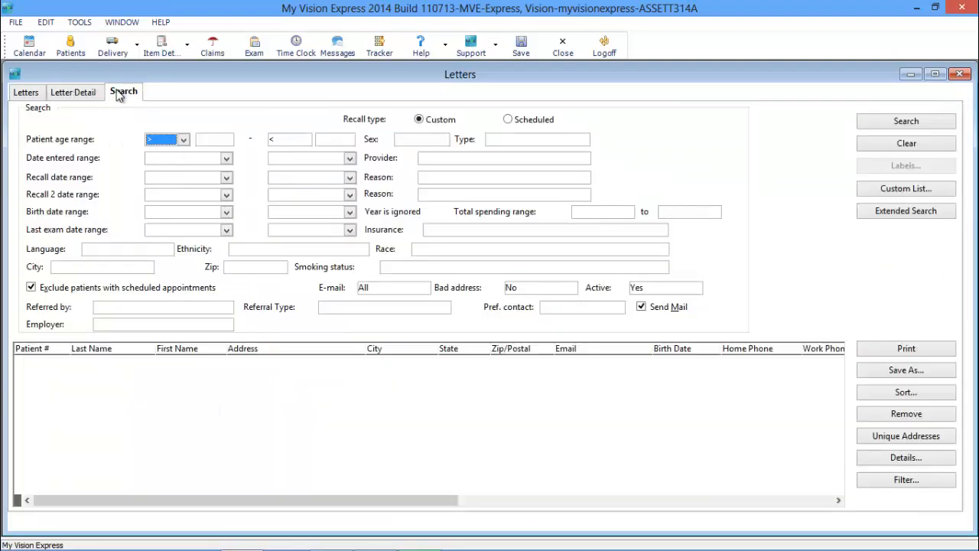
Search letter recipients with birth dates 01/01/2013 to 12/31/2013, finding two patients
{"action": "left_click", "coordinate": [226, 211]}
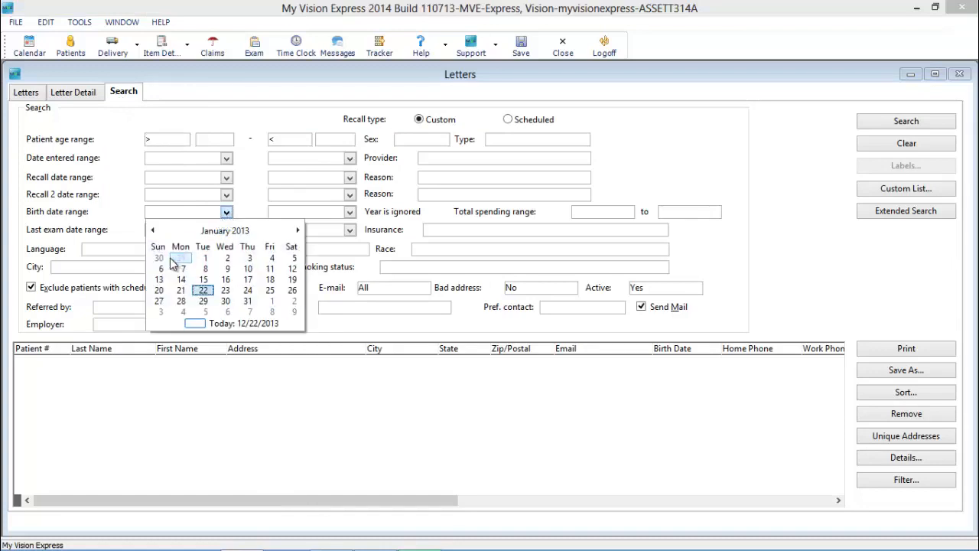
{"action": "left_click", "coordinate": [205, 257]}
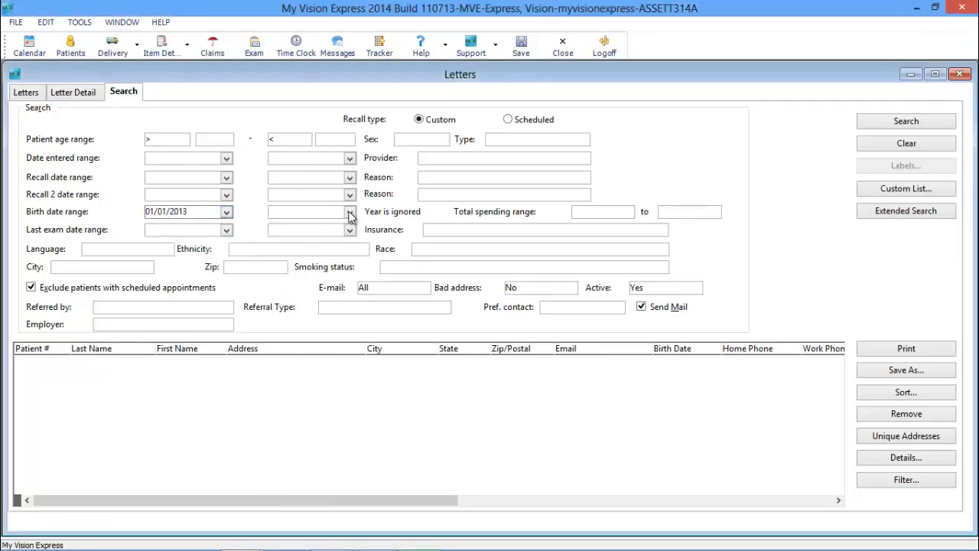
{"action": "left_click", "coordinate": [349, 211]}
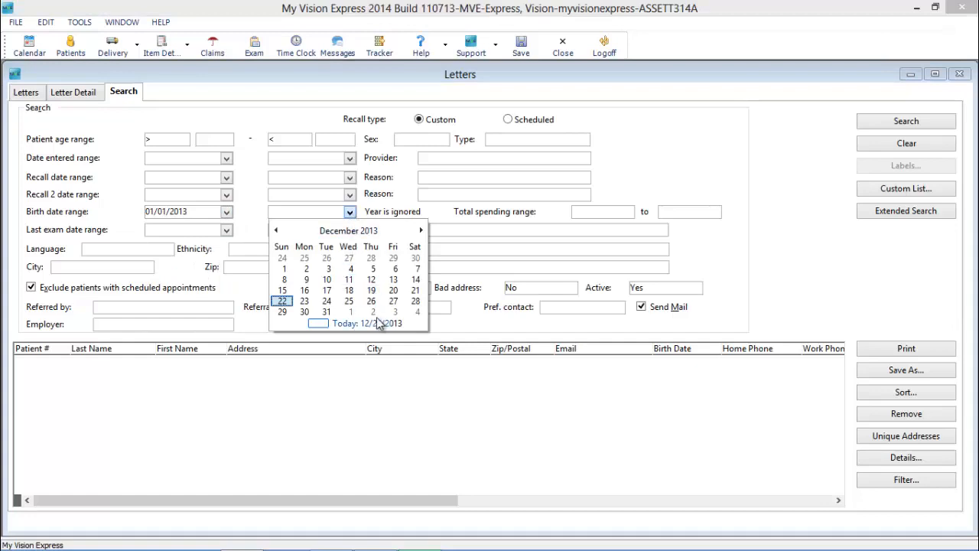
{"action": "left_click", "coordinate": [327, 310]}
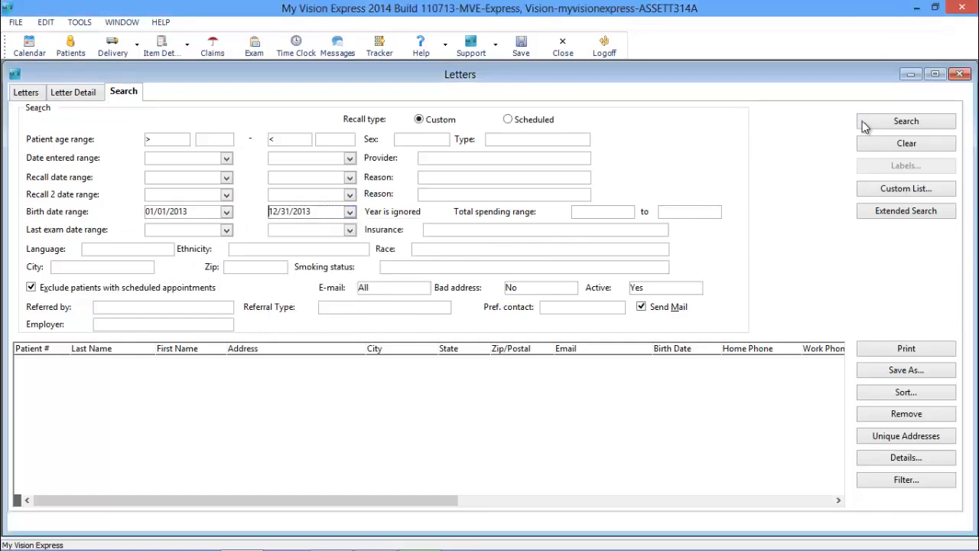
{"action": "left_click", "coordinate": [905, 121]}
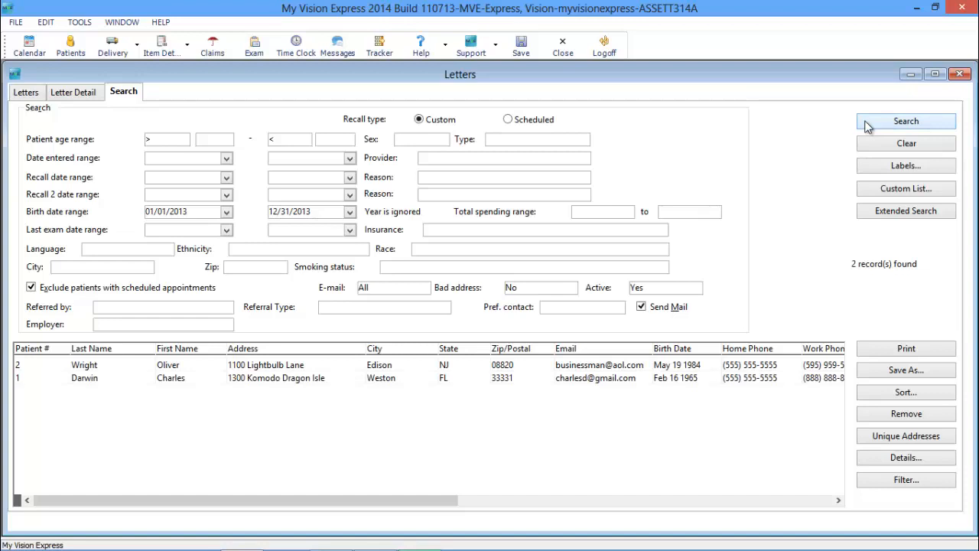
{"action": "mouse_move", "coordinate": [685, 199]}
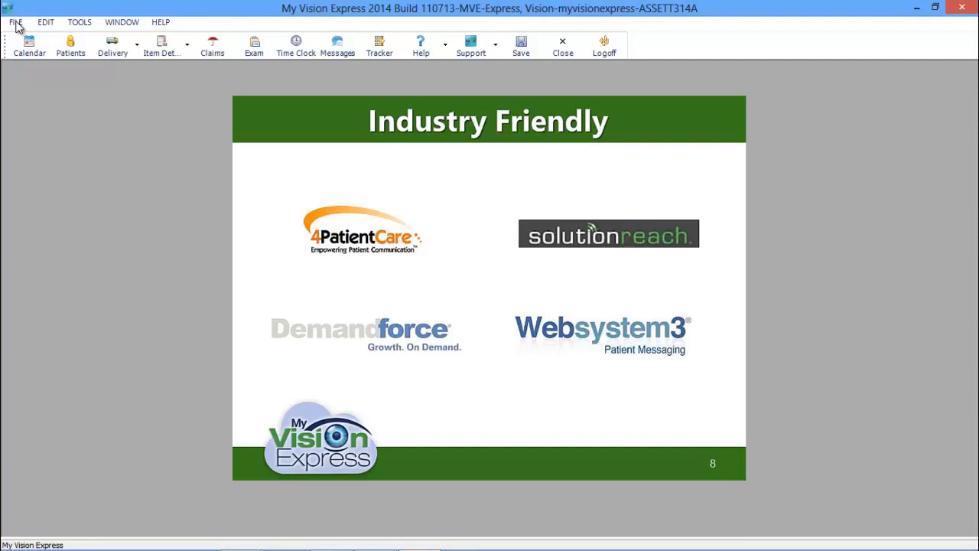
{"action": "left_click", "coordinate": [15, 21]}
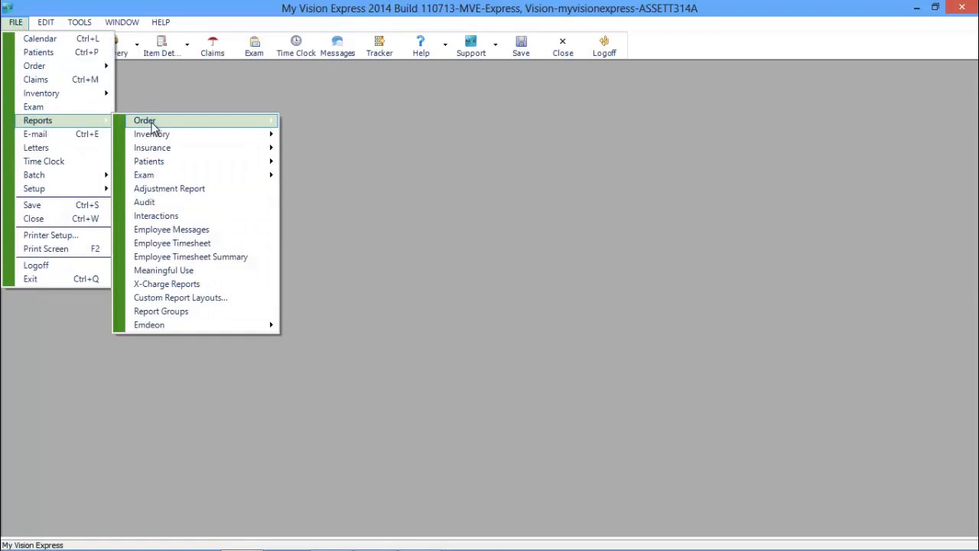
{"action": "mouse_move", "coordinate": [143, 120]}
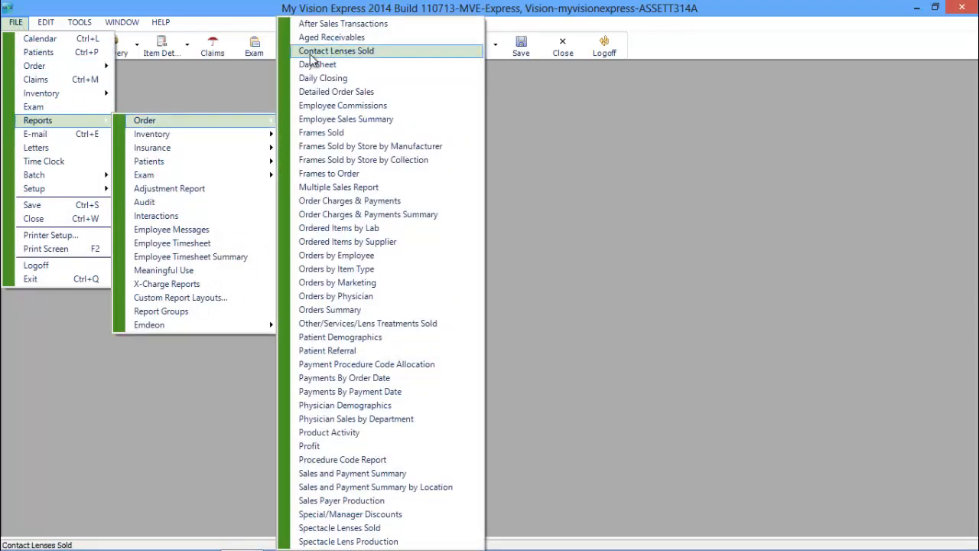
{"action": "mouse_move", "coordinate": [331, 37]}
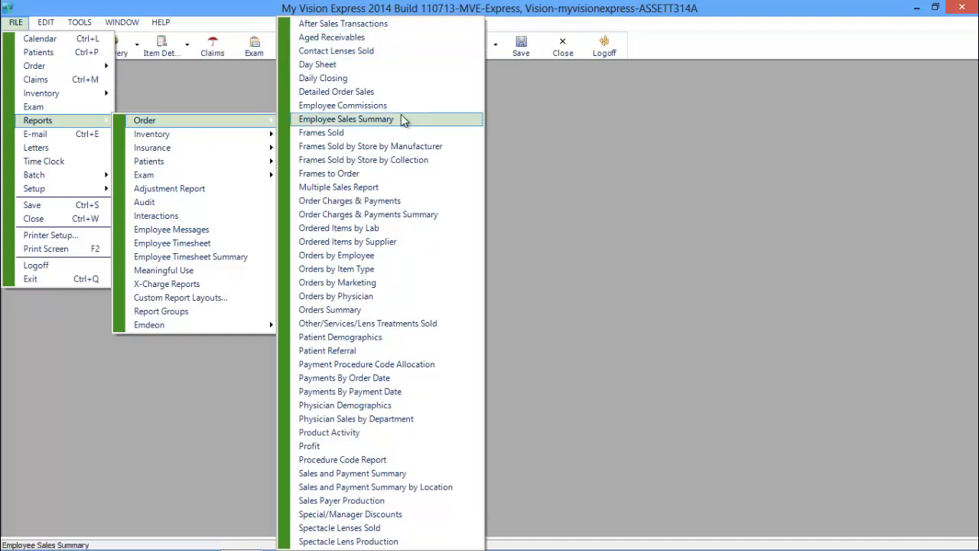
{"action": "mouse_move", "coordinate": [385, 447]}
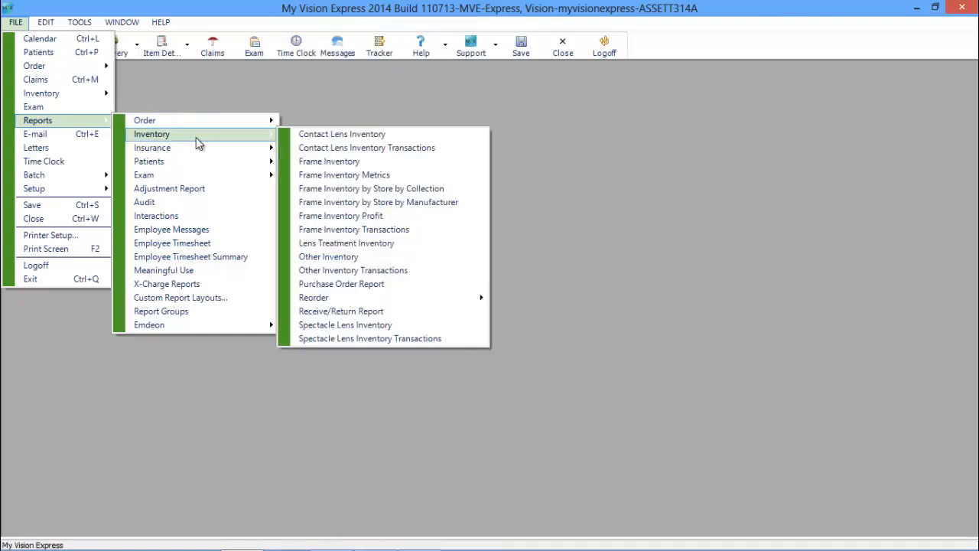
{"action": "mouse_move", "coordinate": [153, 147]}
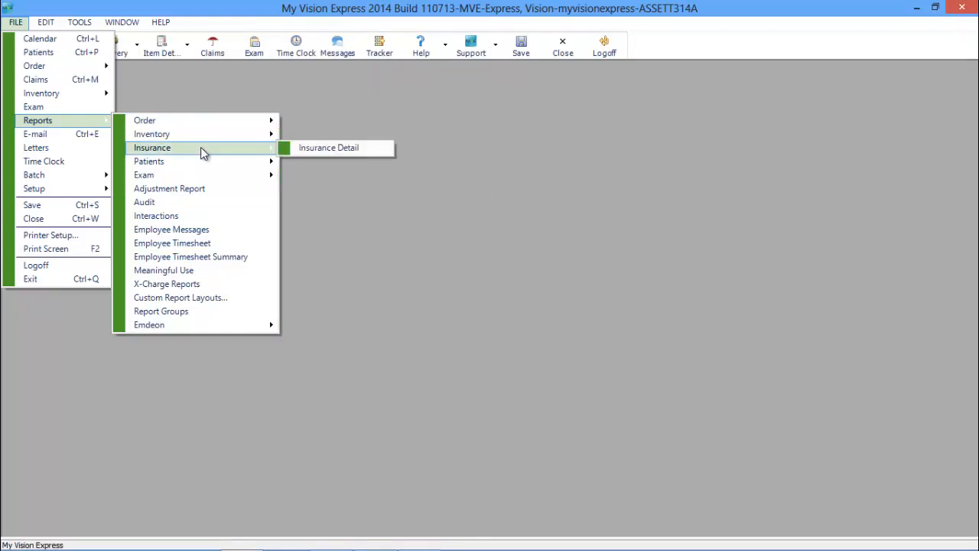
{"action": "mouse_move", "coordinate": [212, 161]}
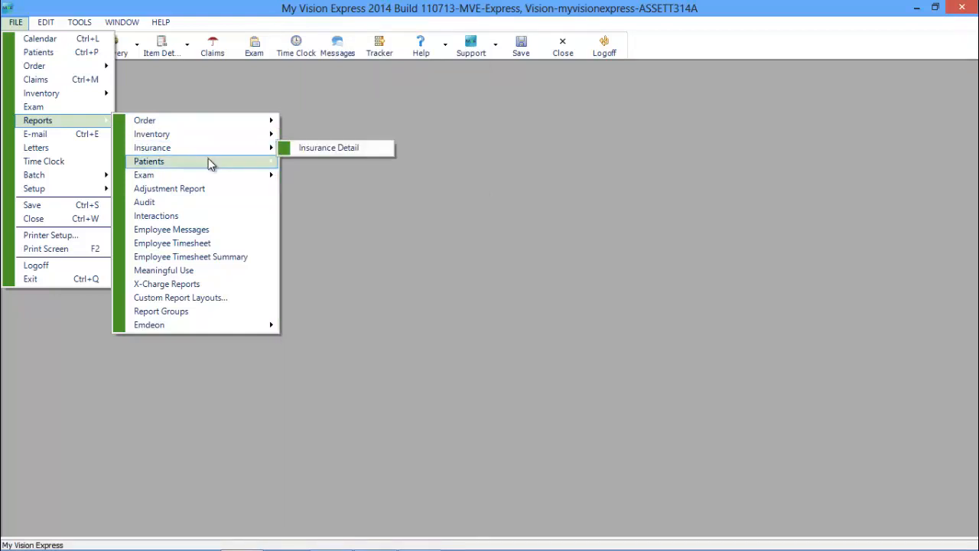
{"action": "mouse_move", "coordinate": [150, 161]}
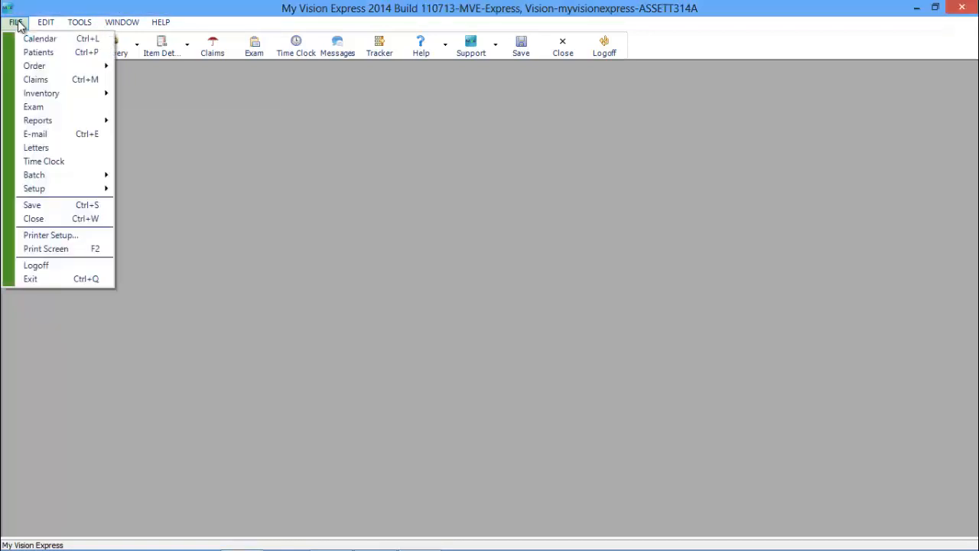
{"action": "mouse_move", "coordinate": [34, 188]}
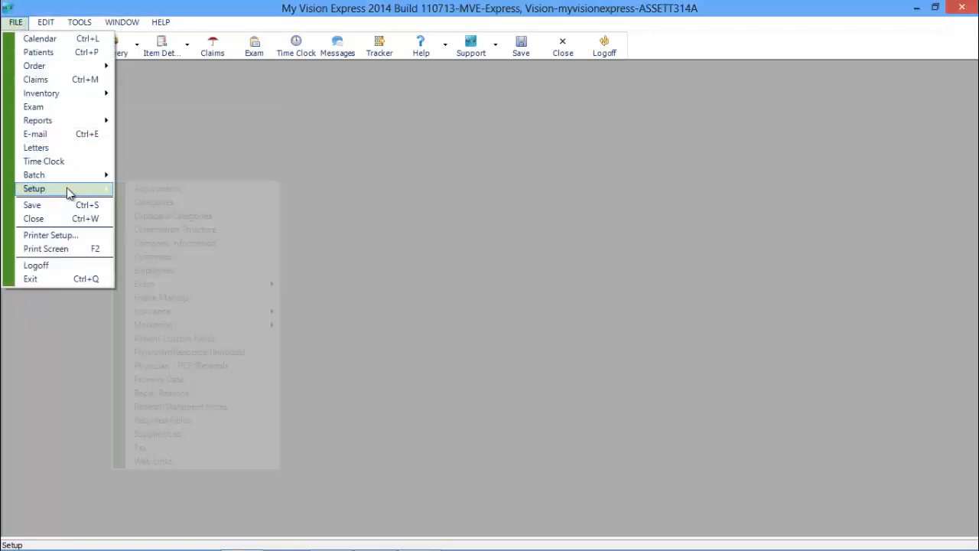
{"action": "mouse_move", "coordinate": [175, 241]}
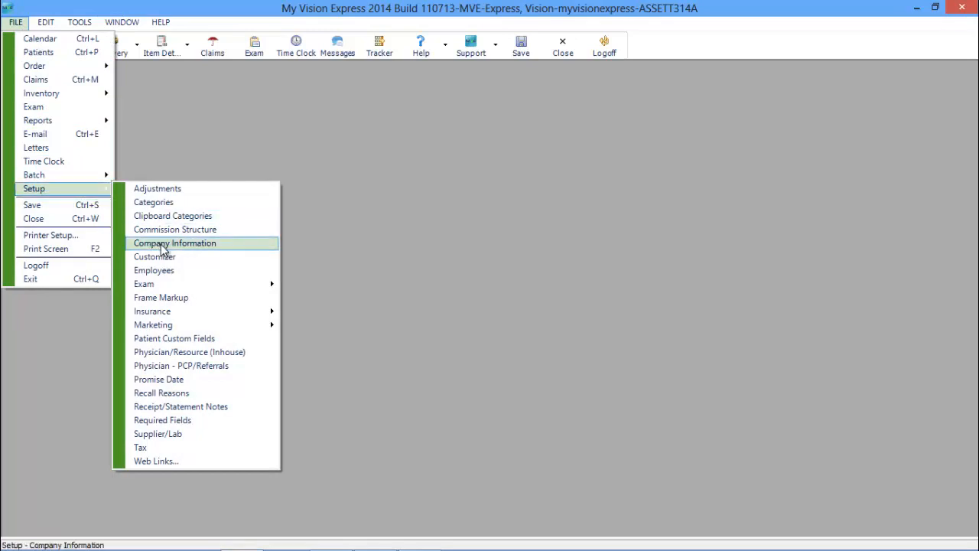
Show the Global Security group's permissions in Company Information's Security settings
{"action": "left_click", "coordinate": [174, 242]}
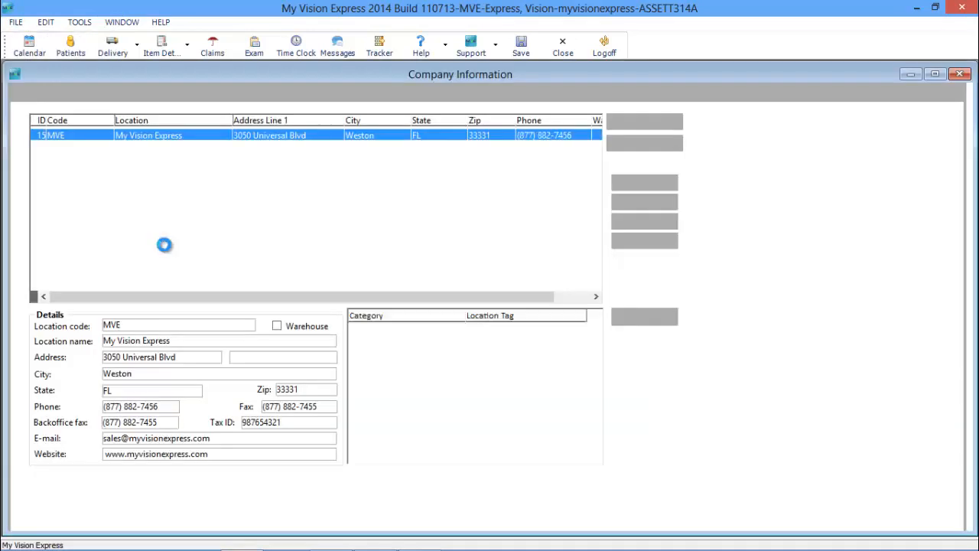
{"action": "left_click", "coordinate": [524, 91]}
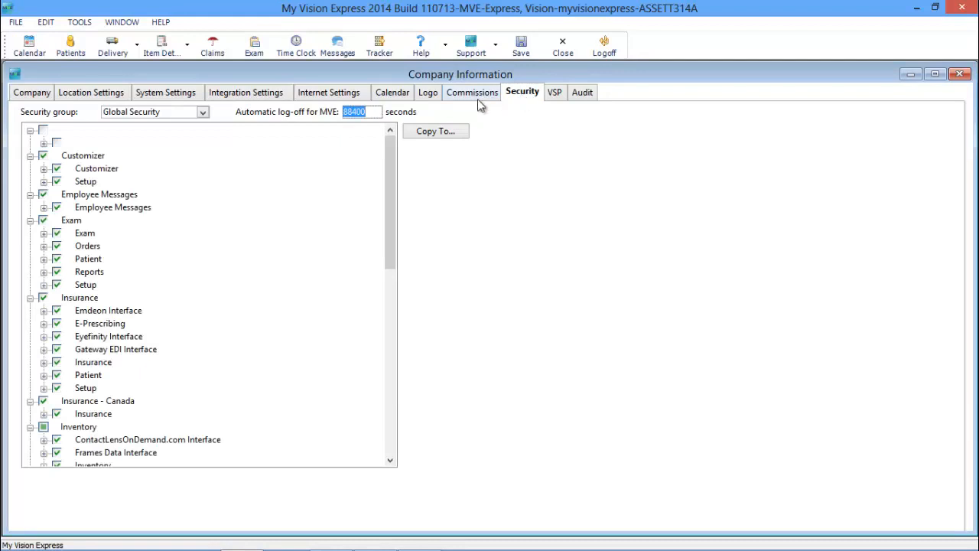
Clear all Exam permissions for the Reception security group
{"action": "left_click", "coordinate": [202, 111]}
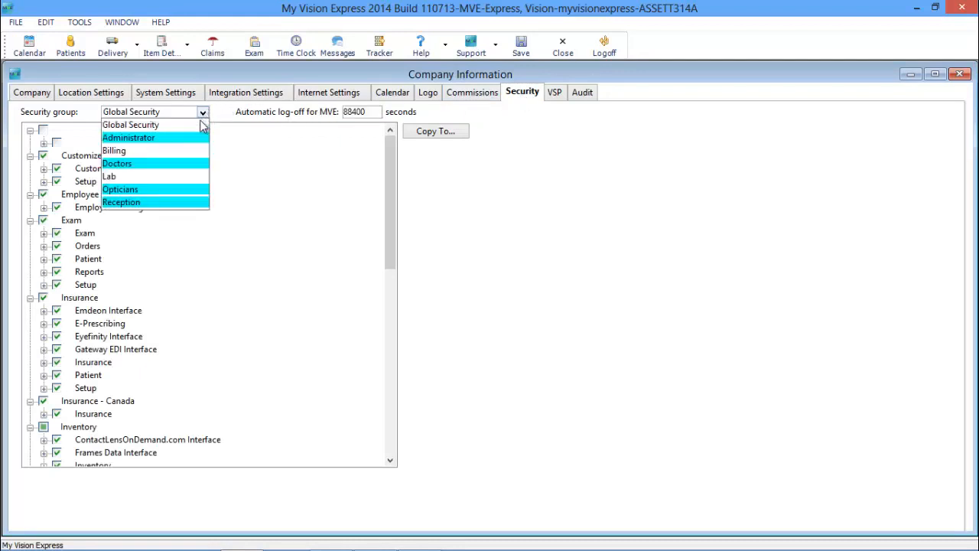
{"action": "left_click", "coordinate": [121, 202]}
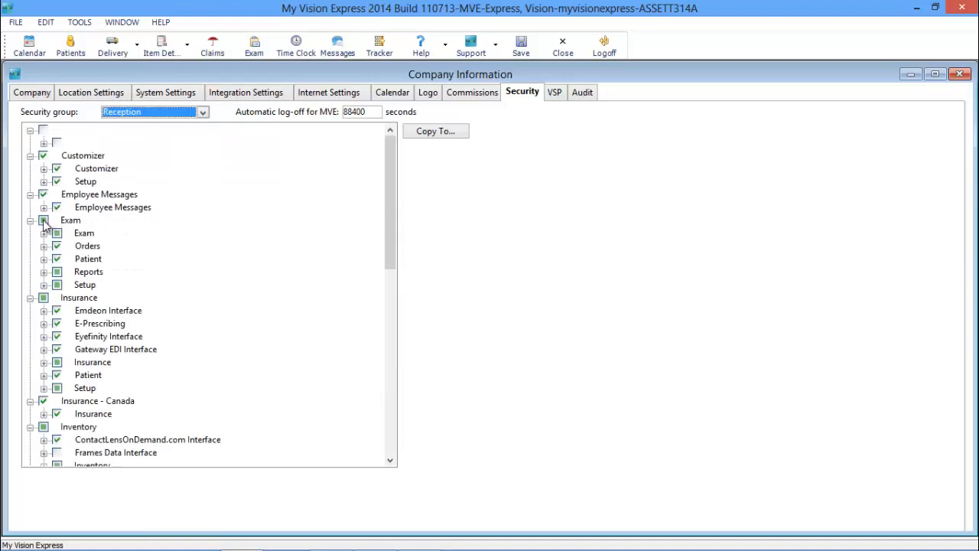
{"action": "left_click", "coordinate": [71, 220]}
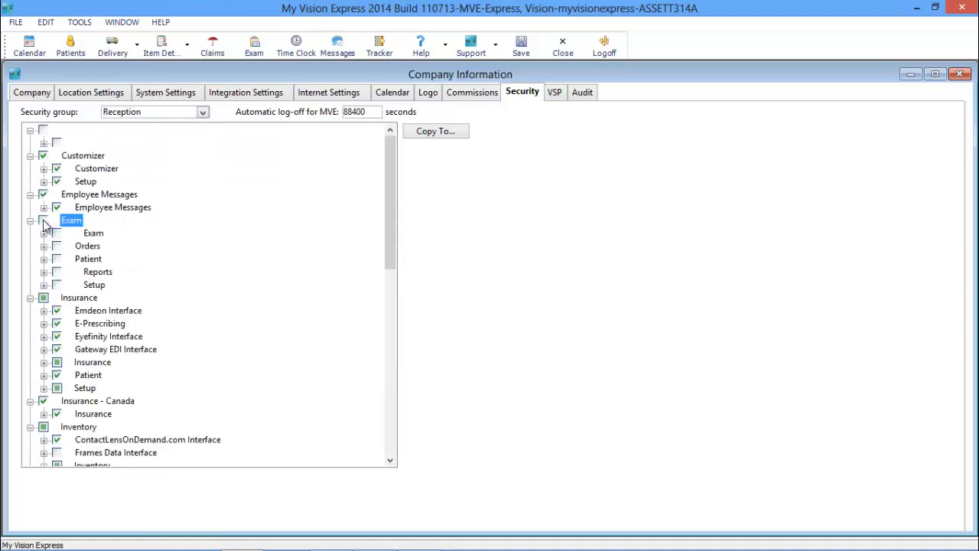